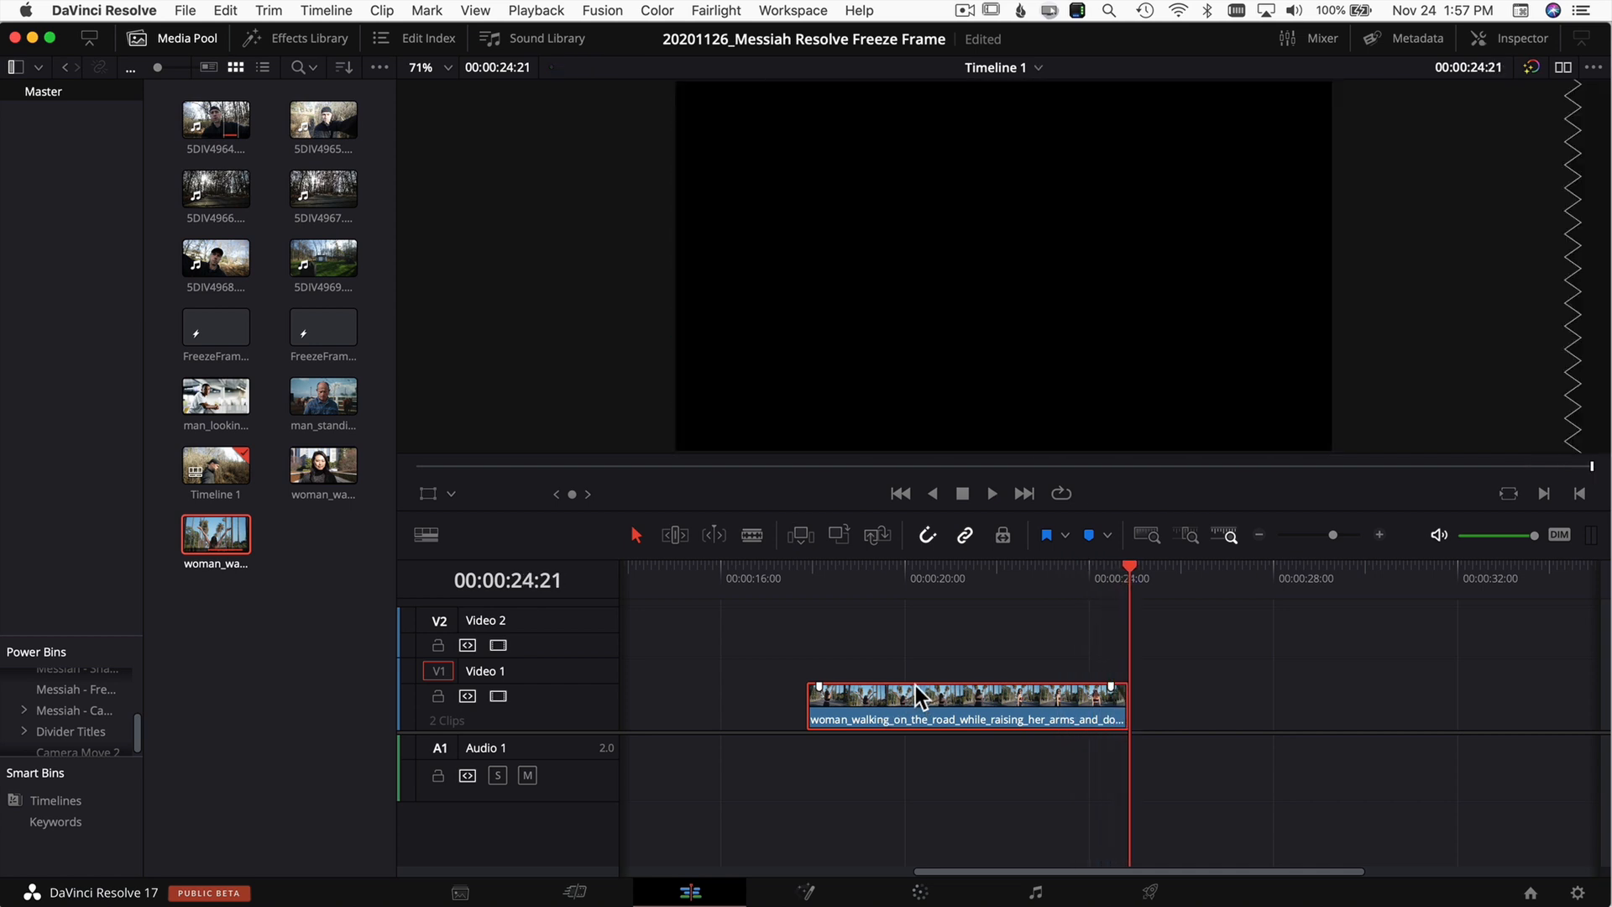
{"action": "mouse_move", "coordinate": [892, 722]}
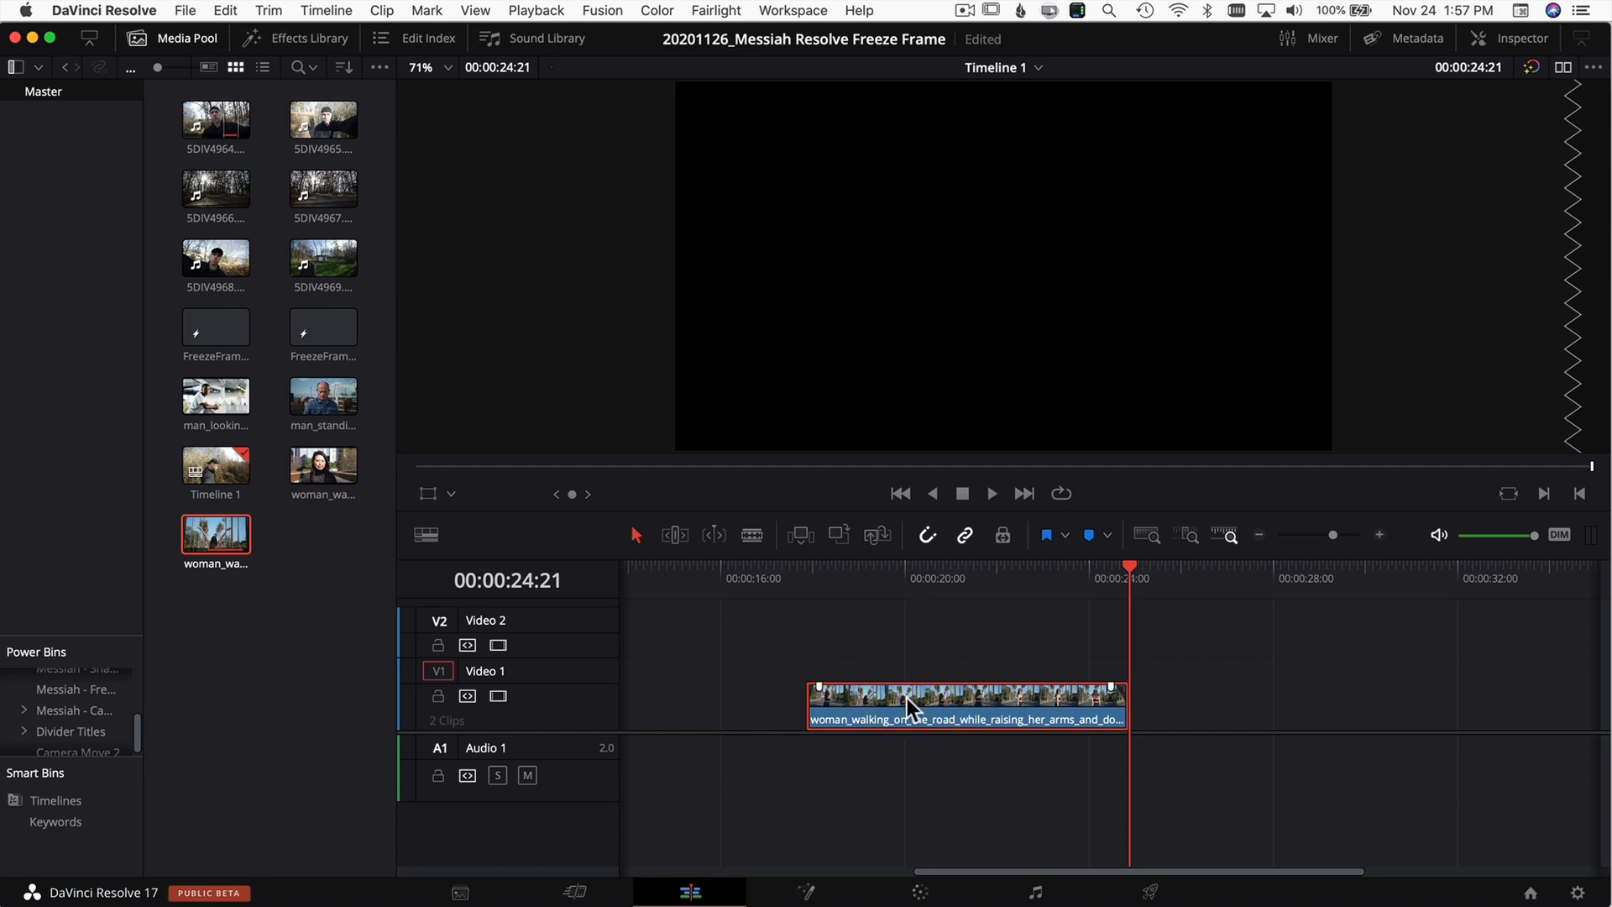
{"action": "mouse_move", "coordinate": [915, 709]}
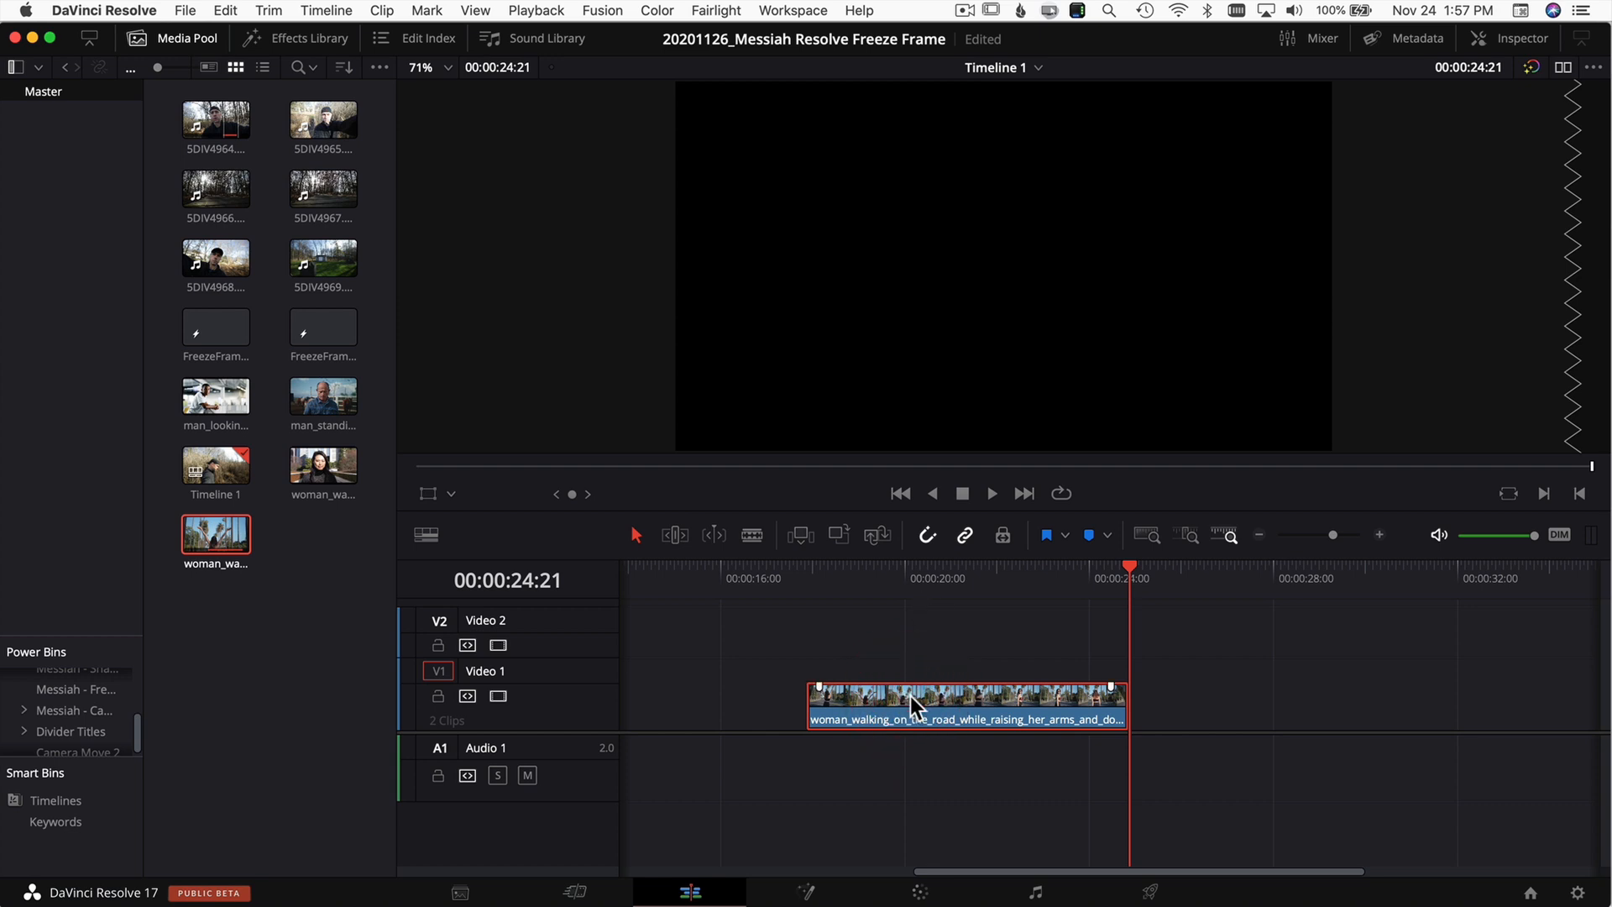
Show the retime speed controls on the woman-walking clip on Video 1
{"action": "key", "text": "cmd+r"}
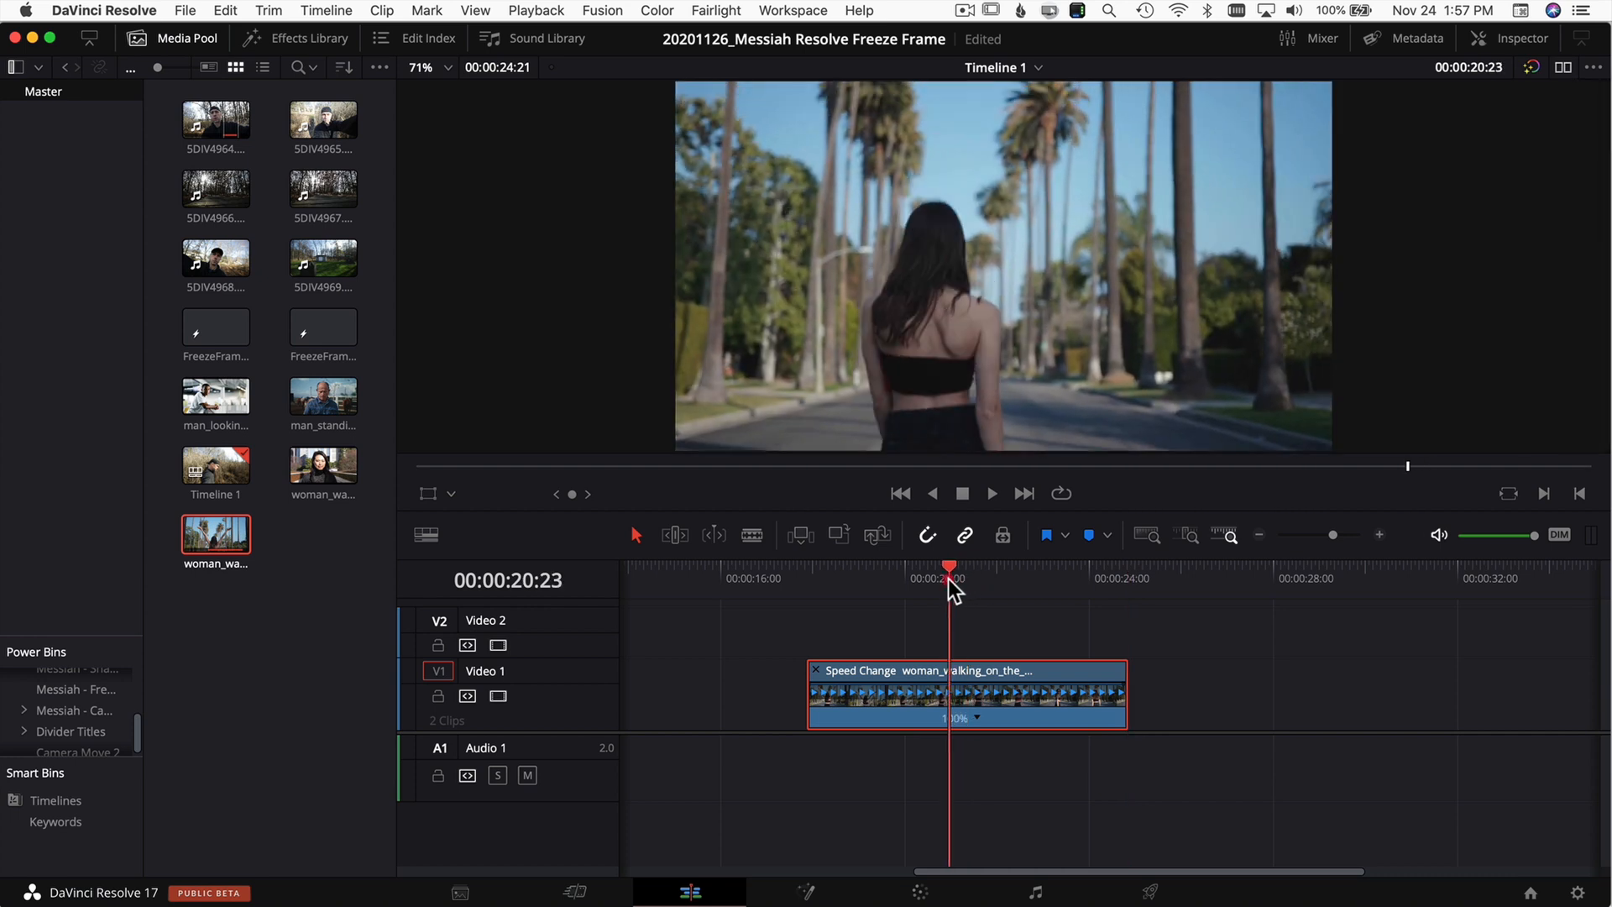
Freeze the walking clip at the frame where the woman faces the camera, giving 100%-0%-100% sections
{"action": "left_click_drag", "start_coordinate": [947, 571], "coordinate": [989, 571]}
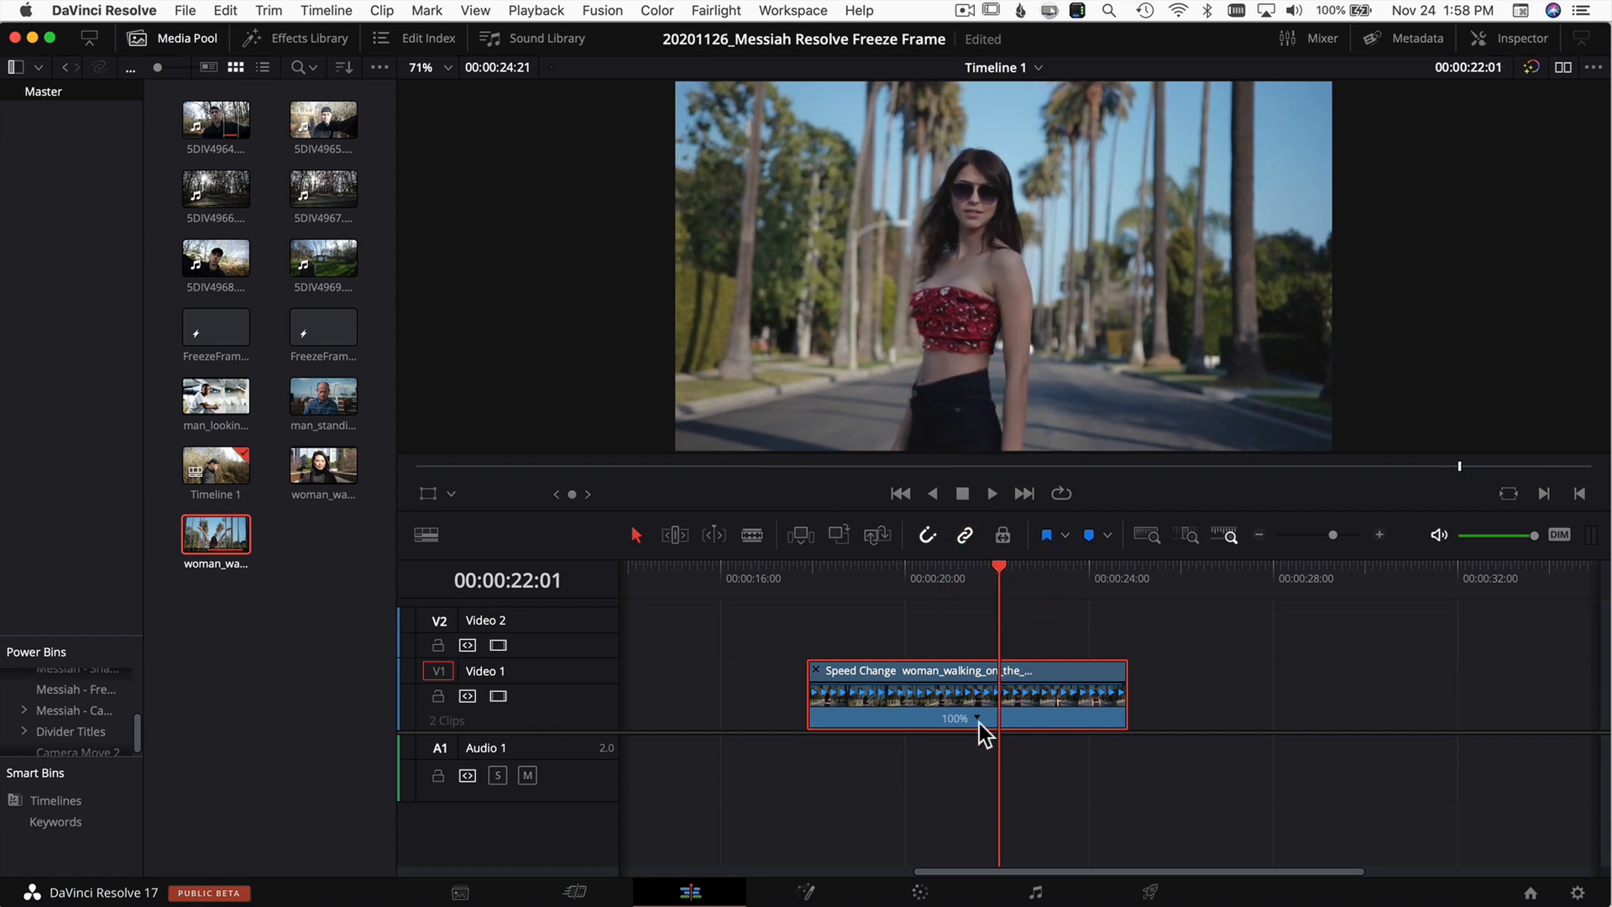
{"action": "right_click", "coordinate": [942, 717]}
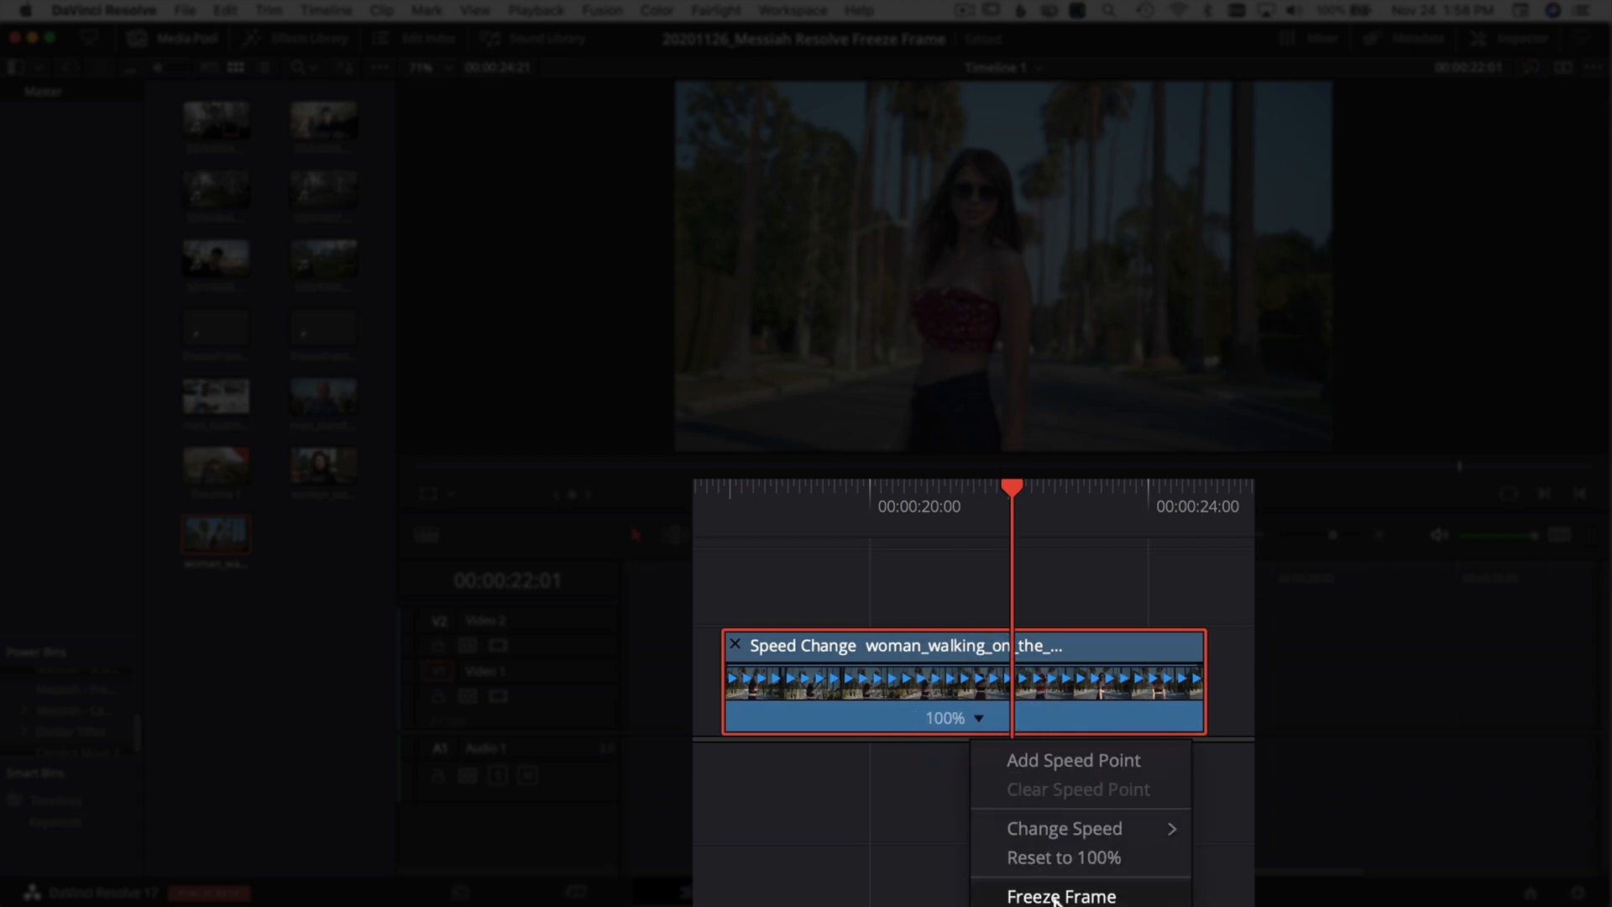
{"action": "left_click", "coordinate": [1061, 895]}
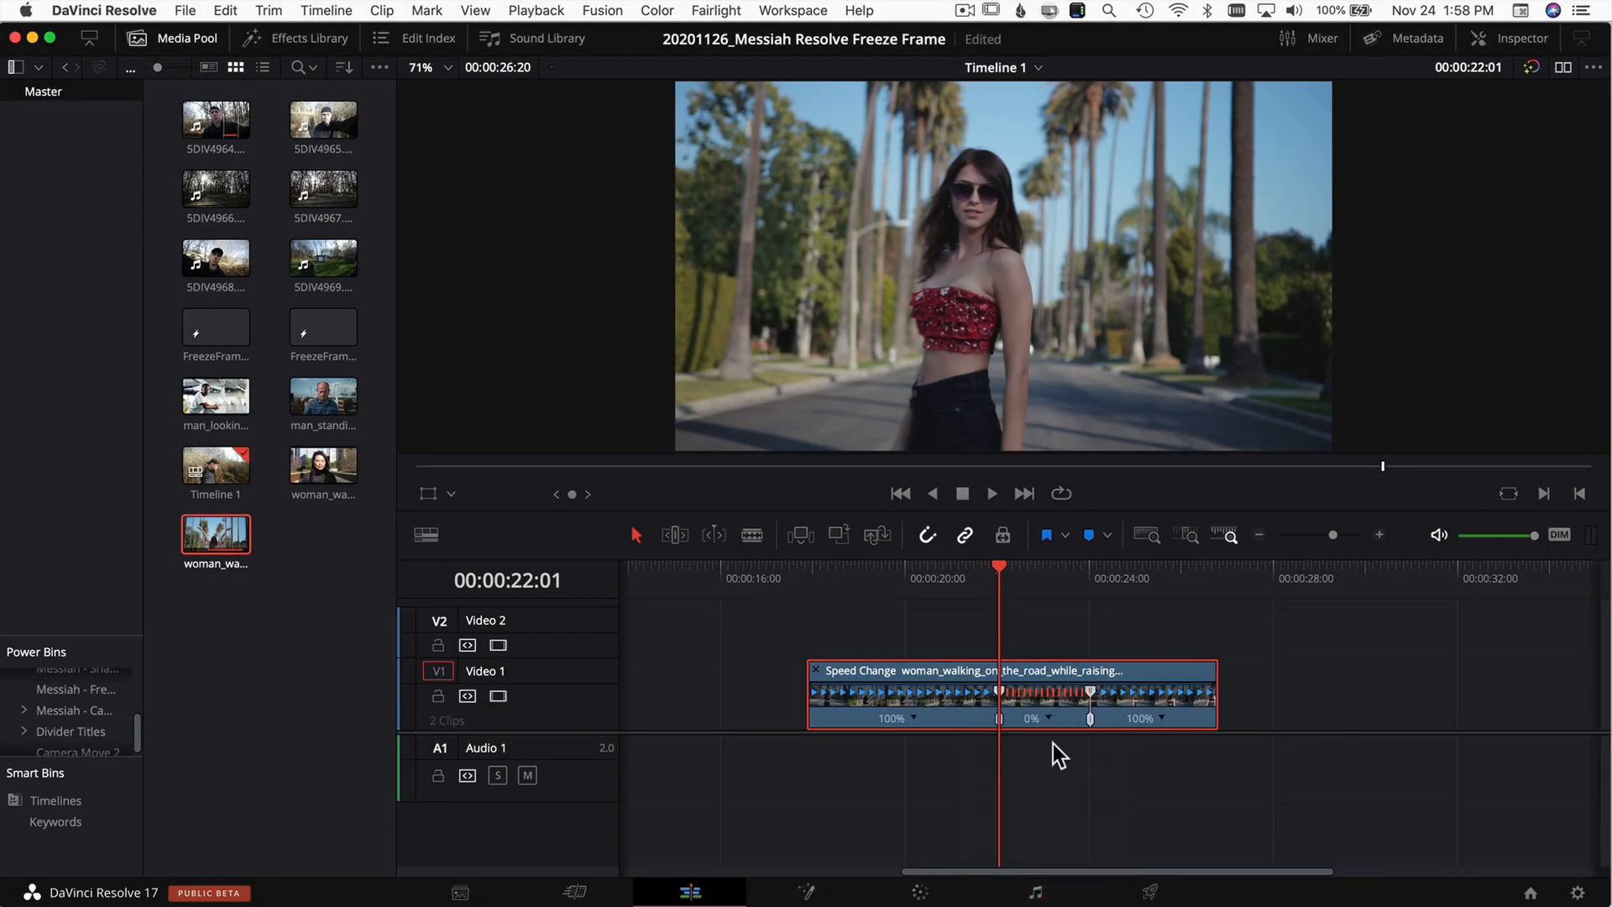
{"action": "mouse_move", "coordinate": [1019, 715]}
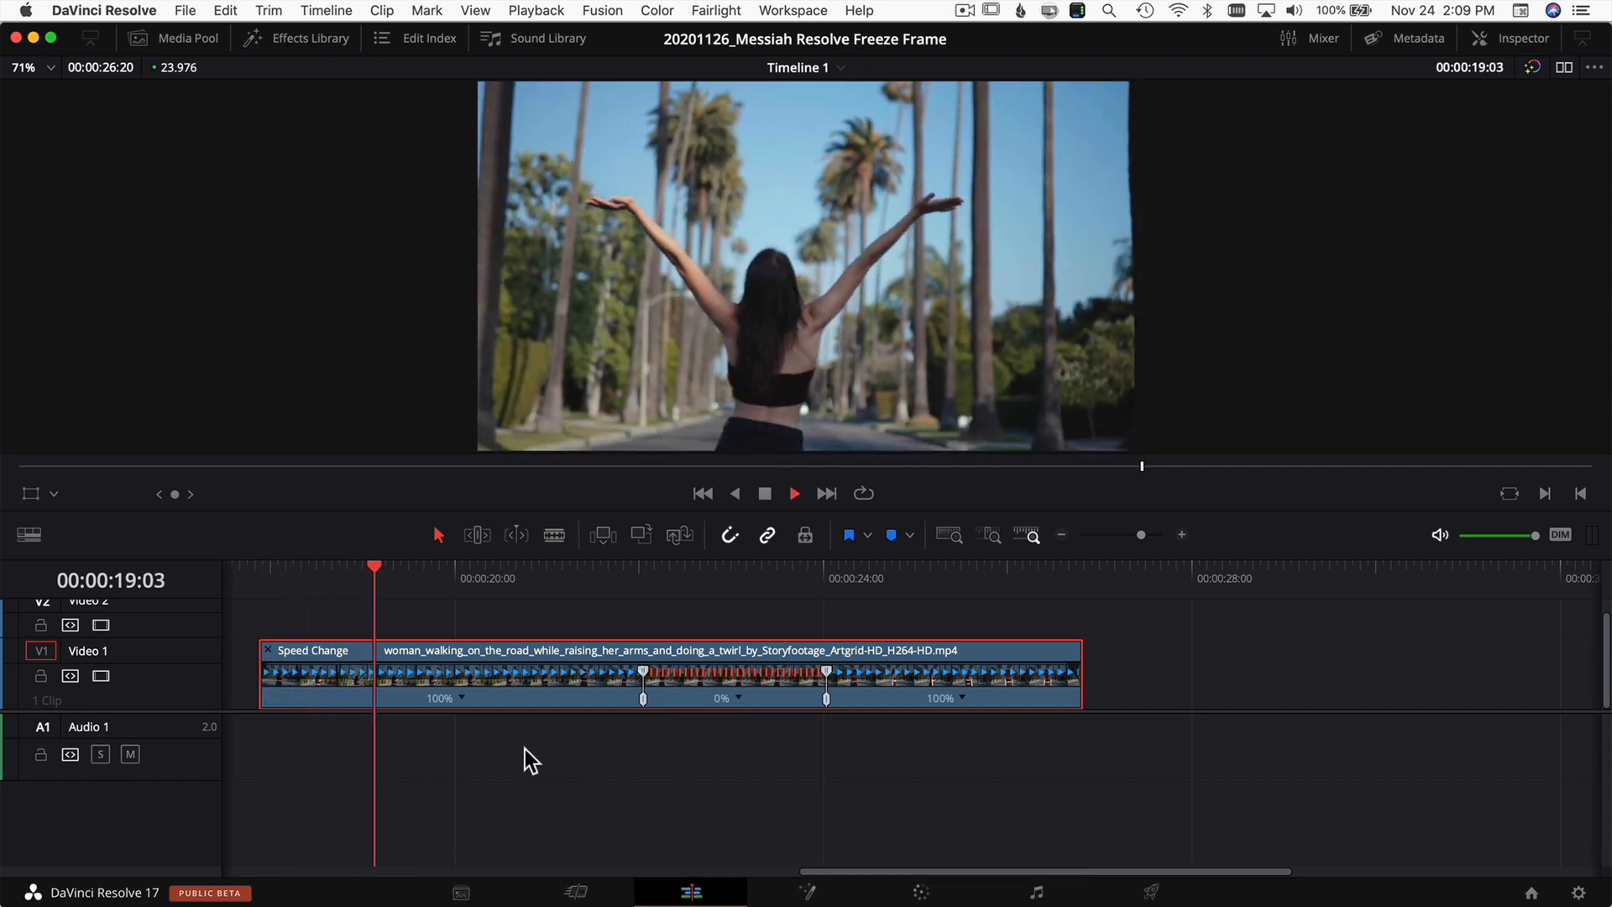
Return the playhead to the clip start and show the media pool's Messiah freeze-frame power bin
{"action": "left_click", "coordinate": [558, 577]}
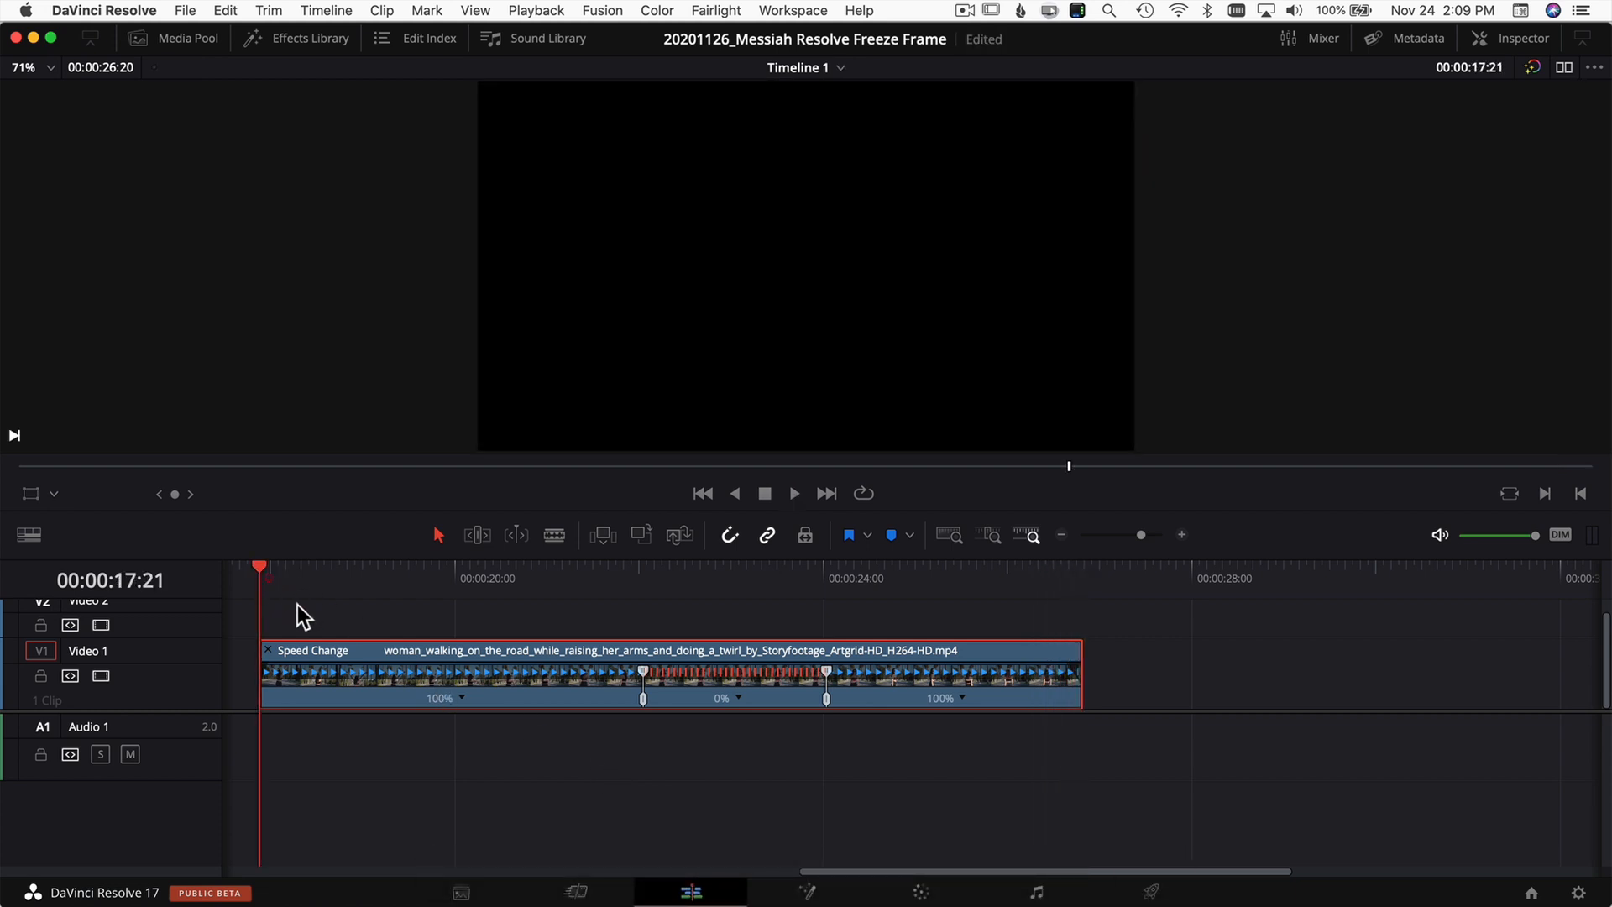
{"action": "mouse_move", "coordinate": [576, 556]}
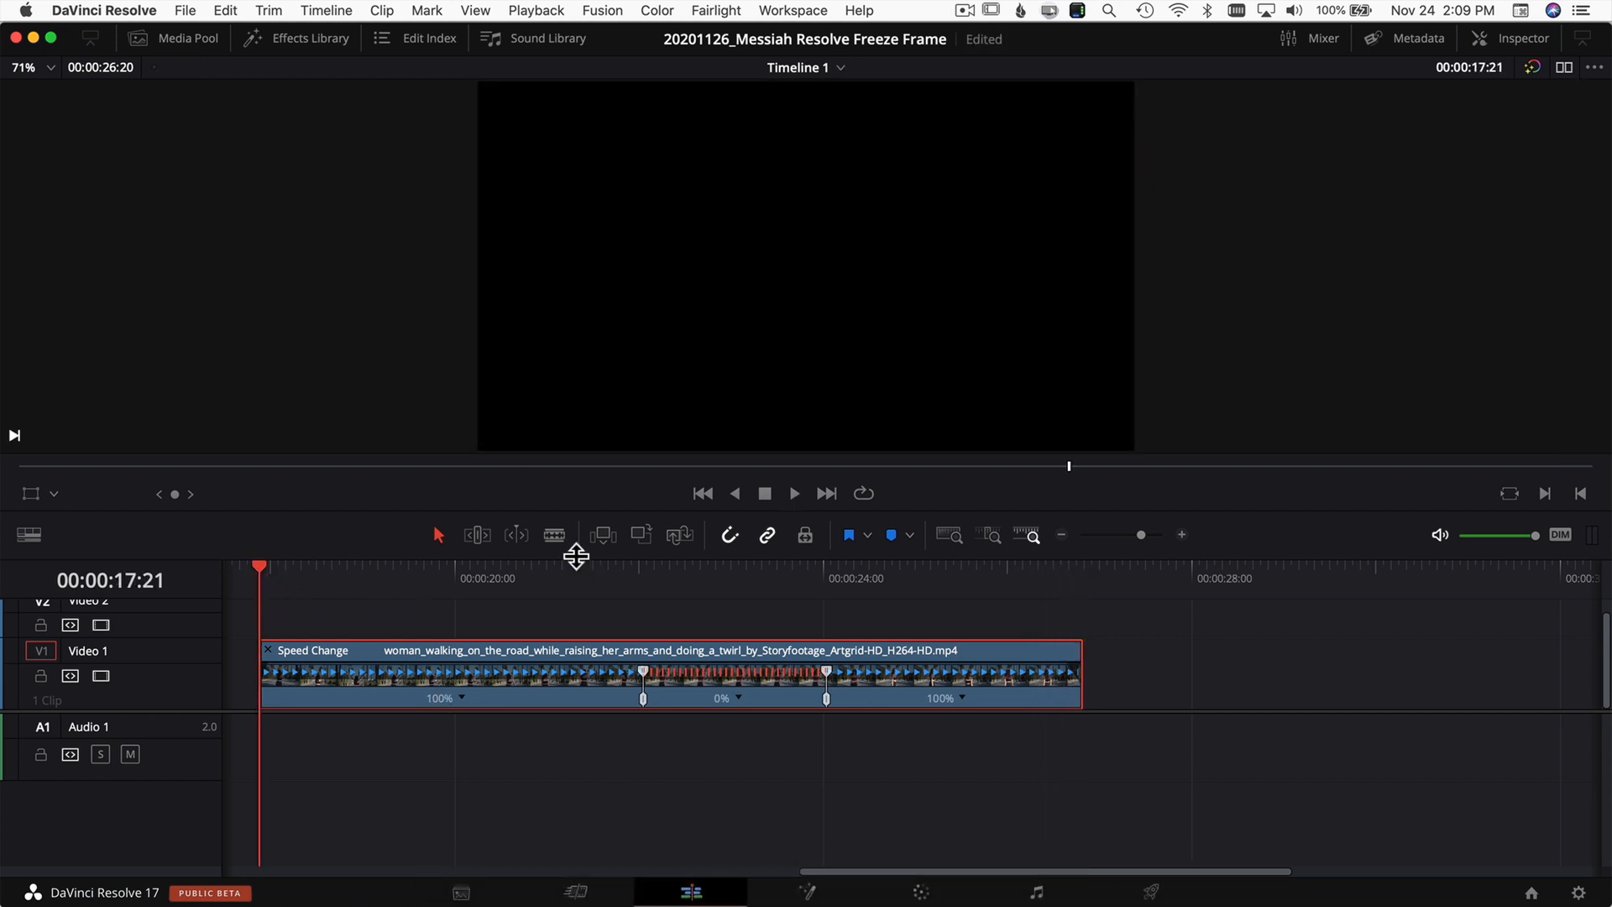
{"action": "mouse_move", "coordinate": [498, 406]}
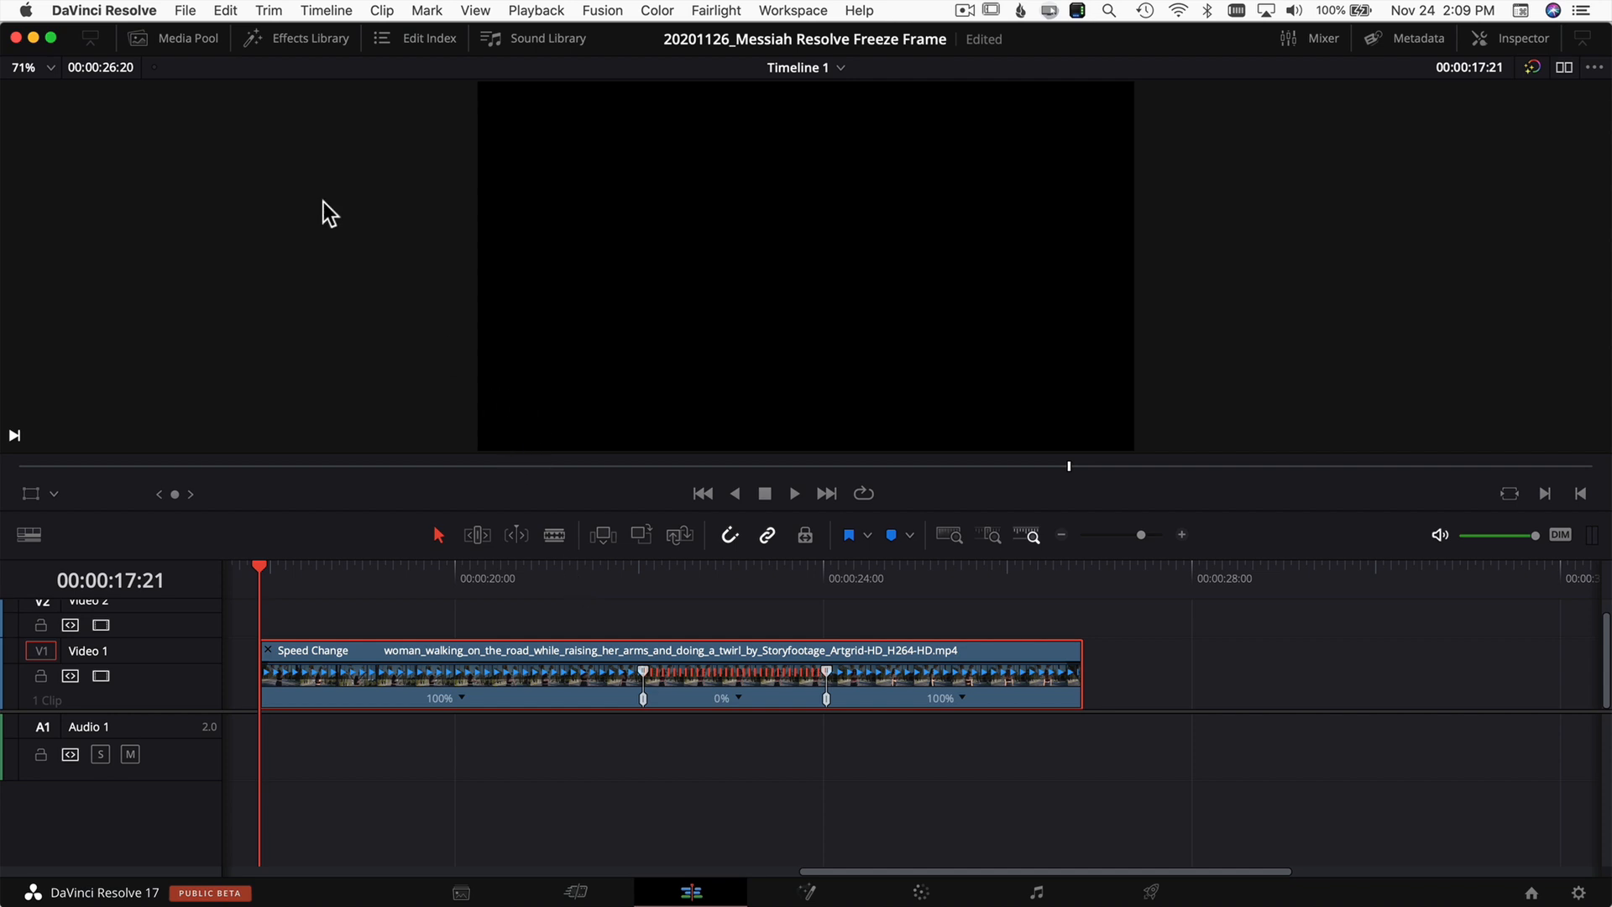
{"action": "mouse_move", "coordinate": [230, 126]}
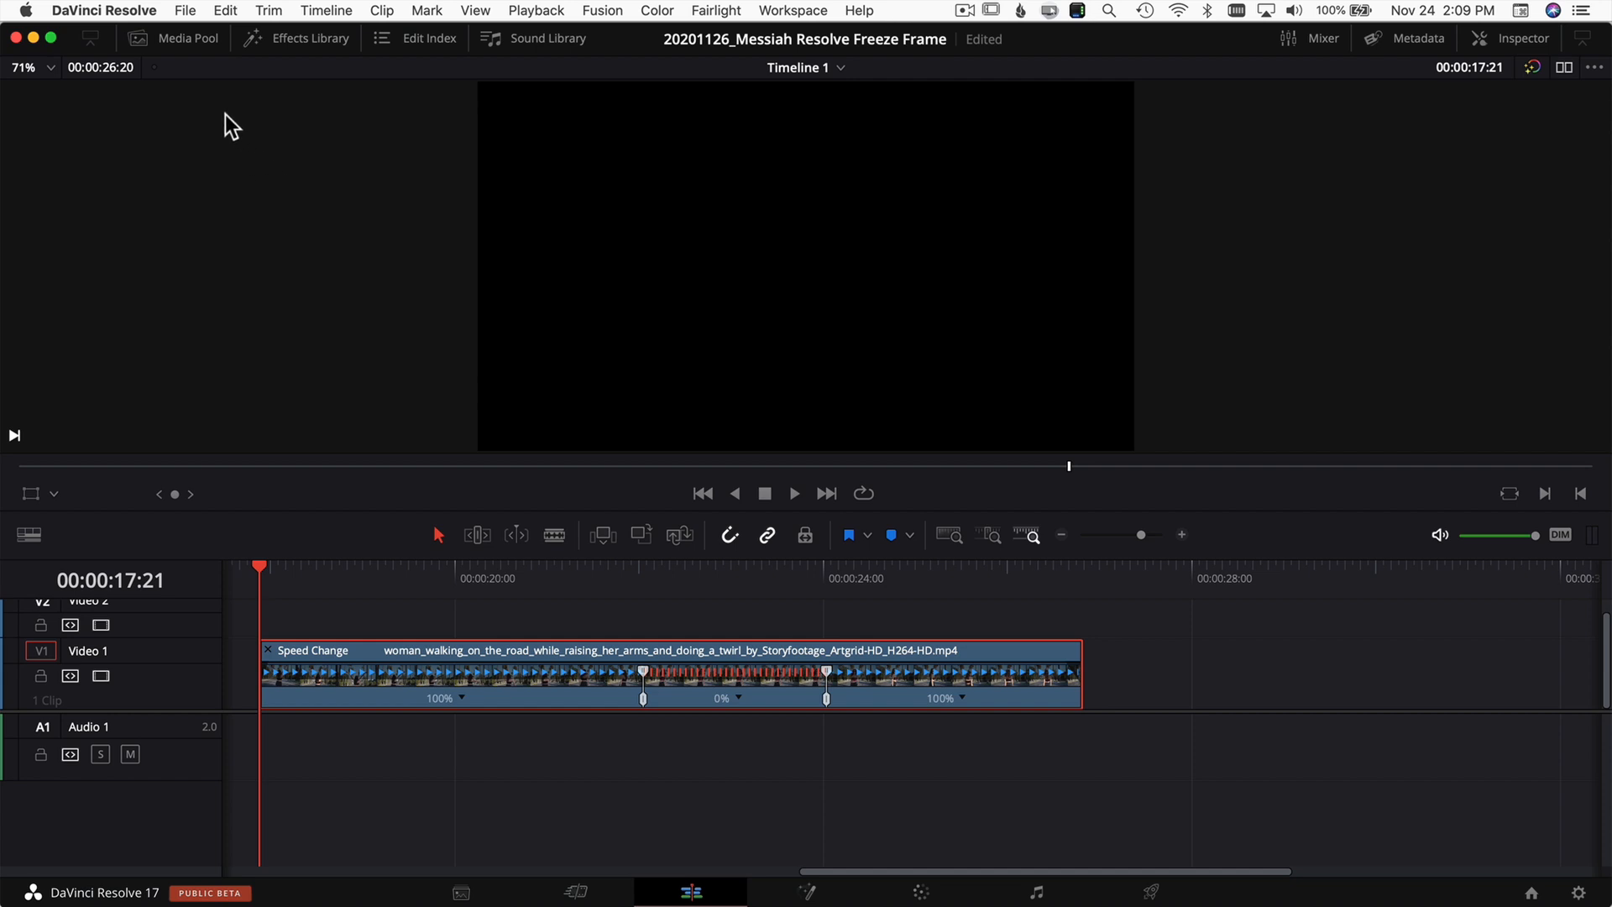
{"action": "left_click", "coordinate": [187, 39]}
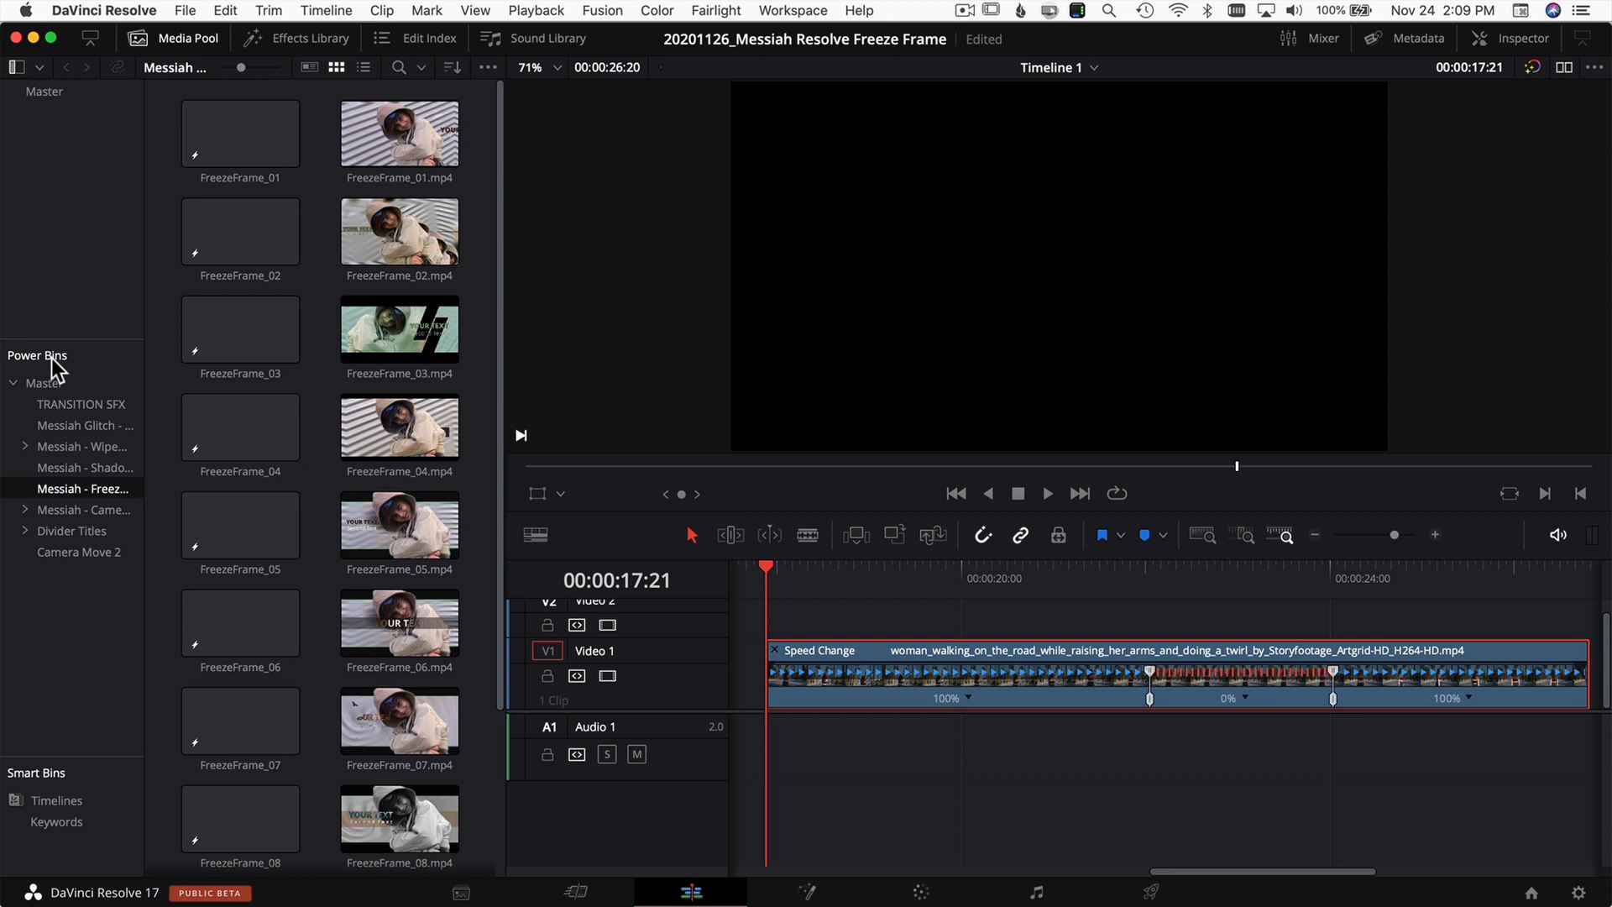
Preview the FreezeFrame_01, _03 and _05 template looks in the freeze frame effects bin
{"action": "left_click", "coordinate": [400, 131]}
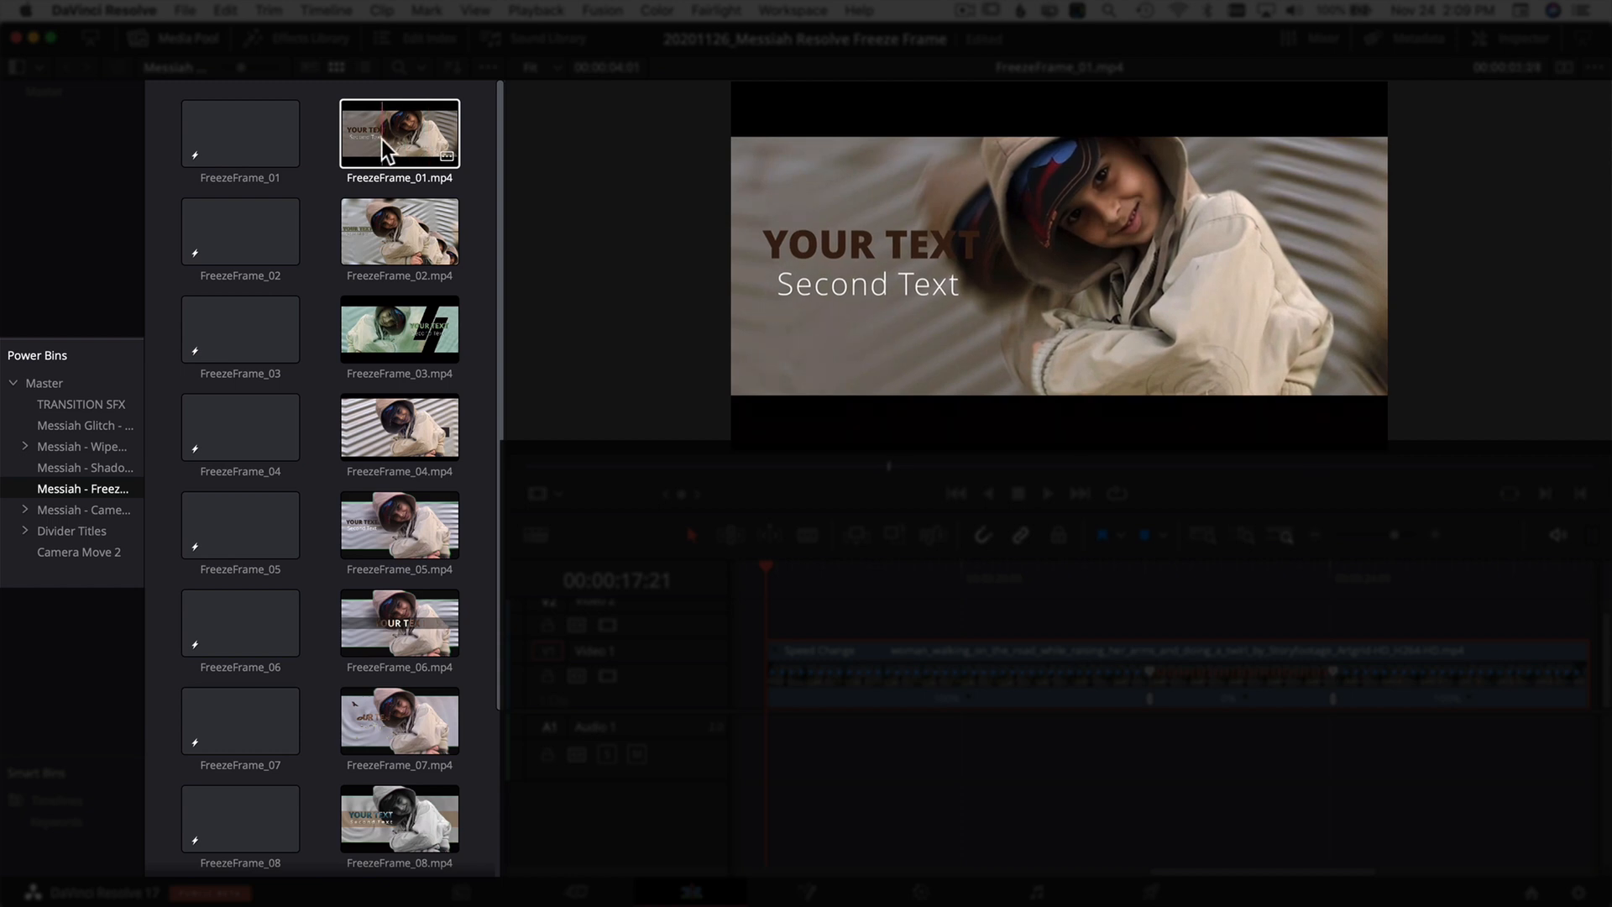
{"action": "left_click", "coordinate": [400, 331]}
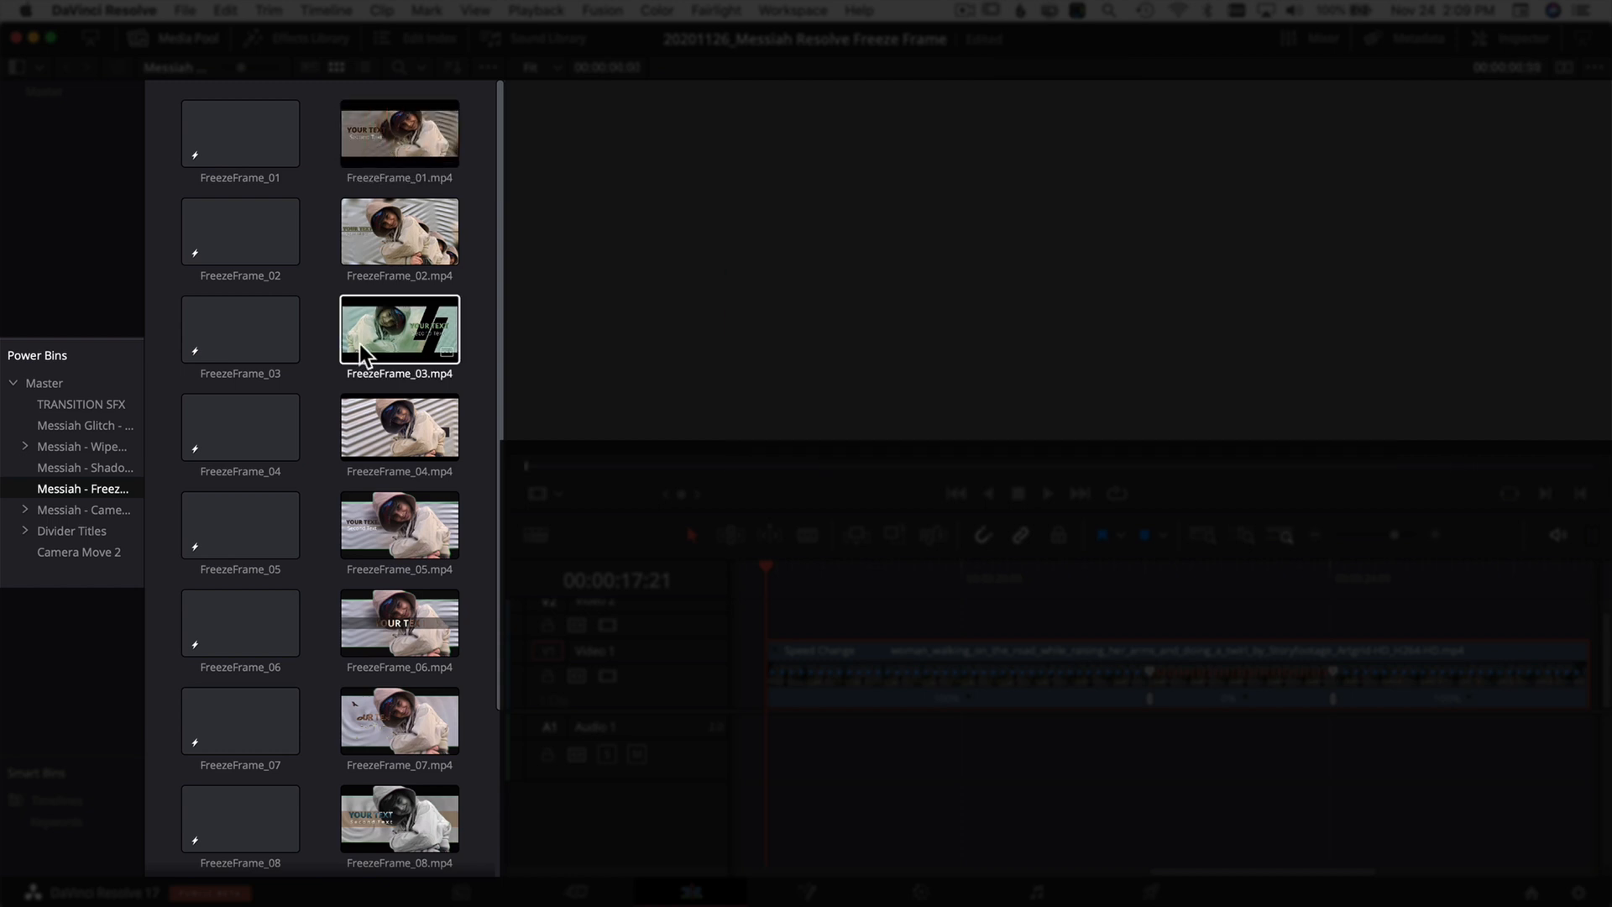
{"action": "double_click", "coordinate": [399, 331]}
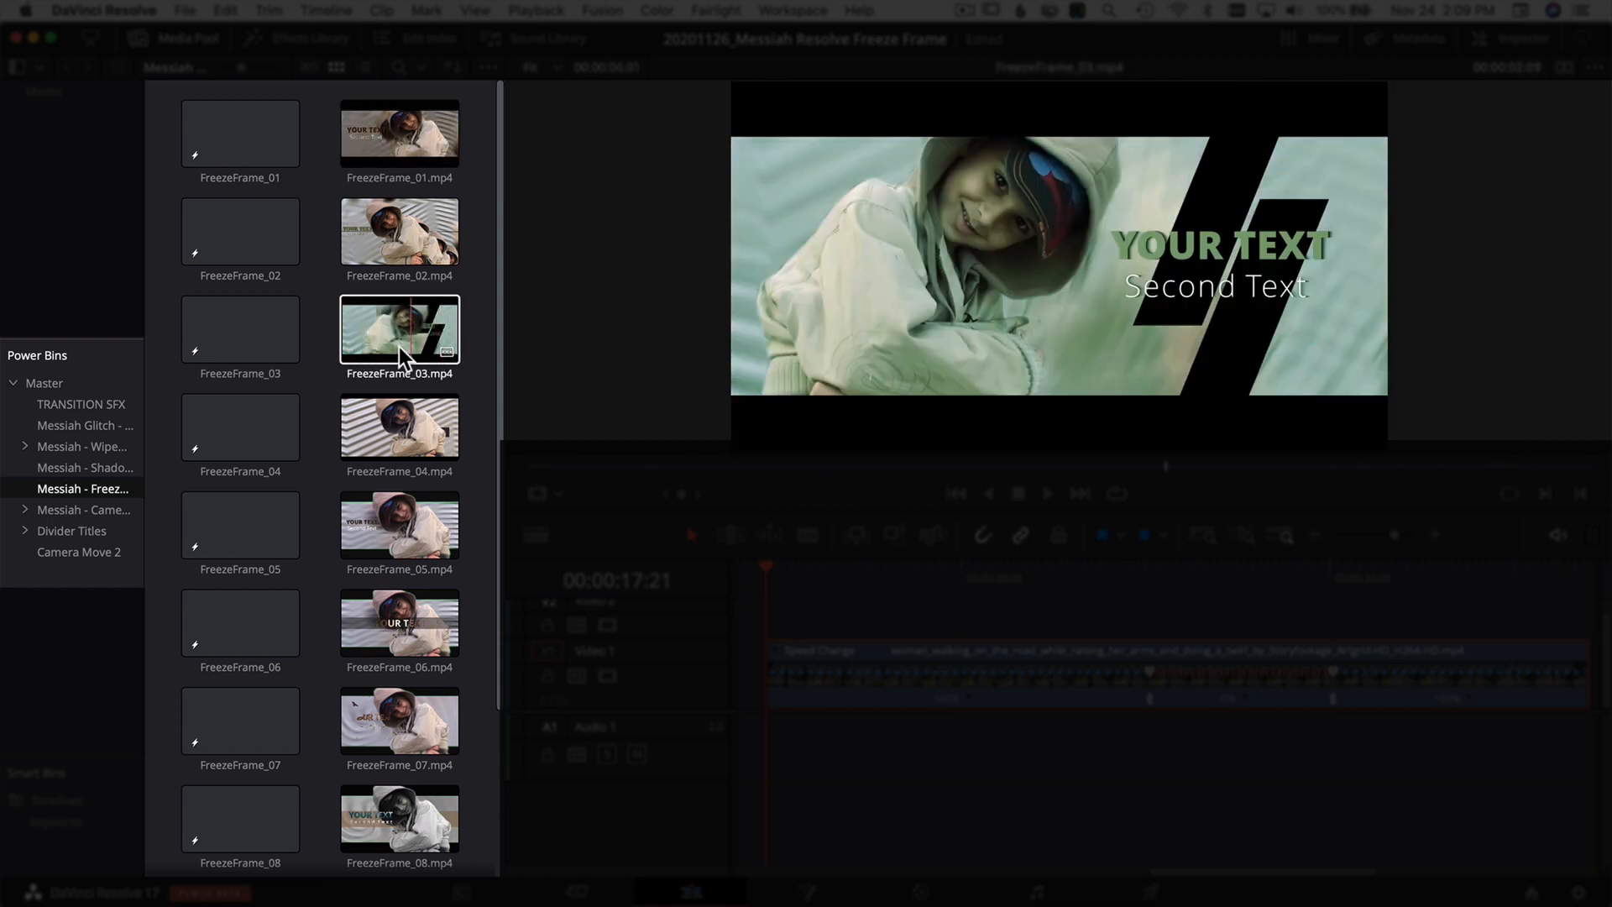
{"action": "left_click", "coordinate": [241, 526]}
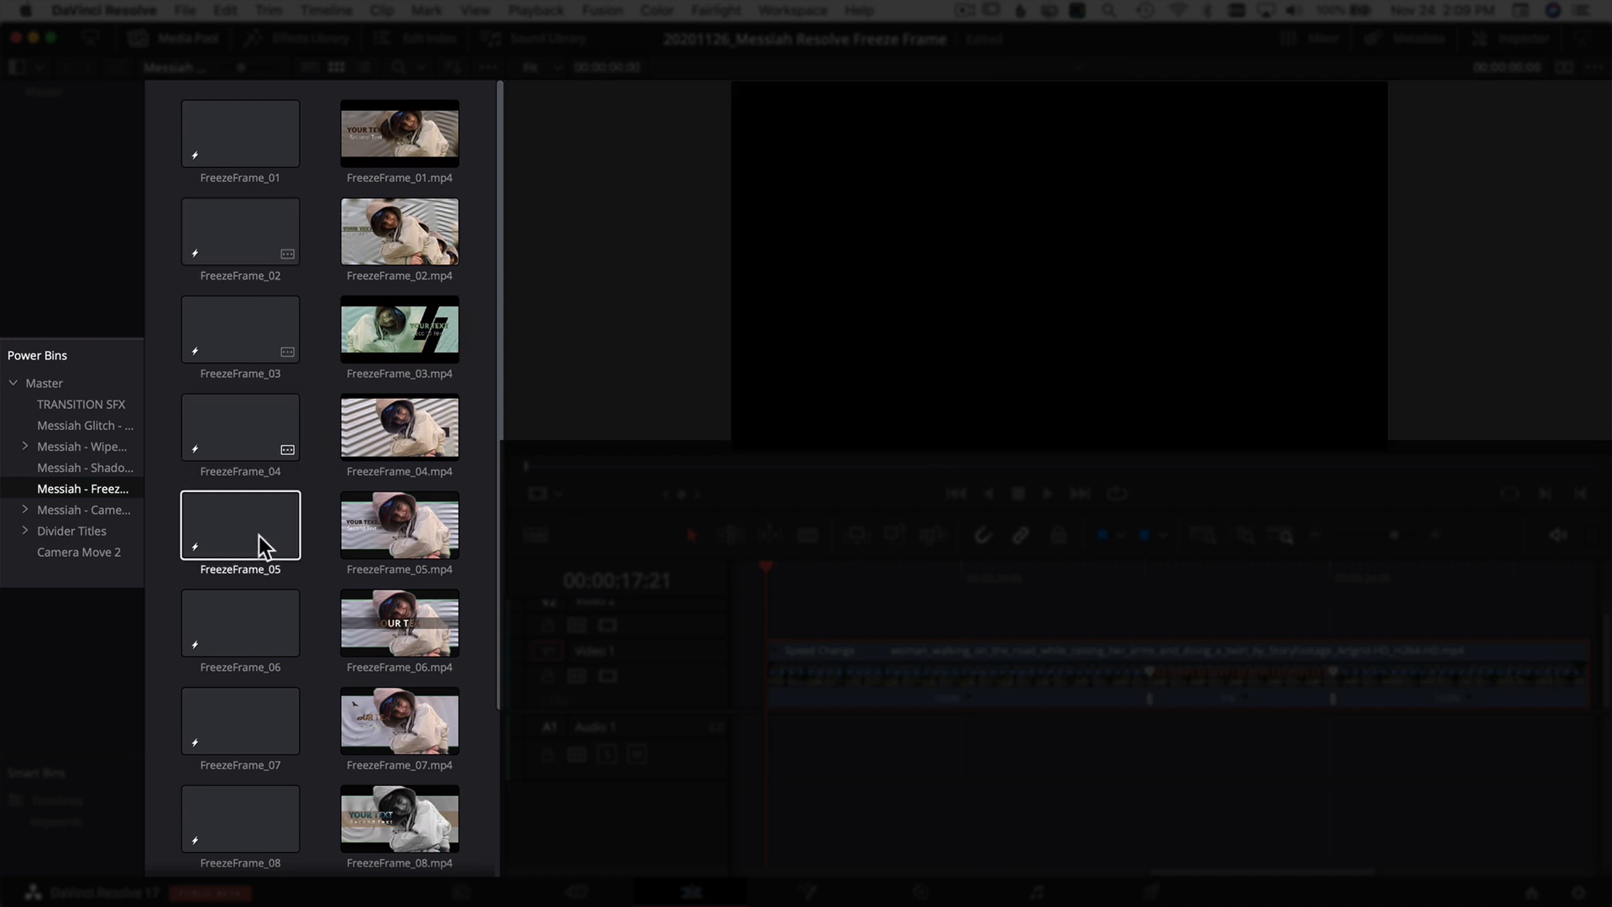
{"action": "left_click", "coordinate": [399, 721]}
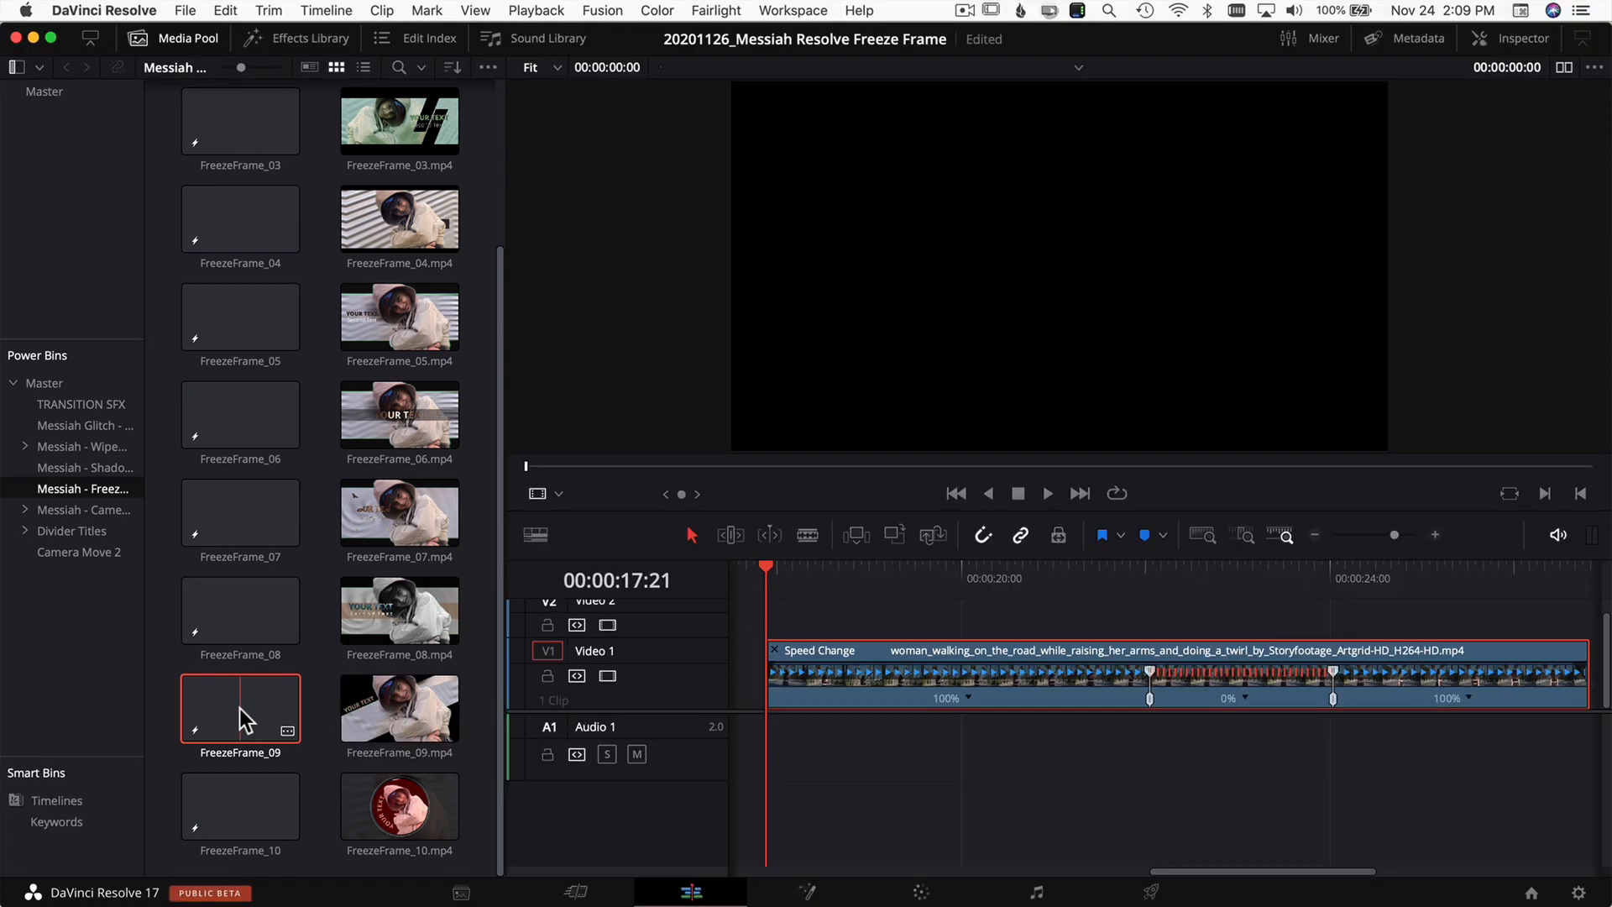
Place FreezeFrame_09 on Video 2 over the freeze and extend the frozen section to its length
{"action": "left_click_drag", "start_coordinate": [240, 707], "coordinate": [1147, 596]}
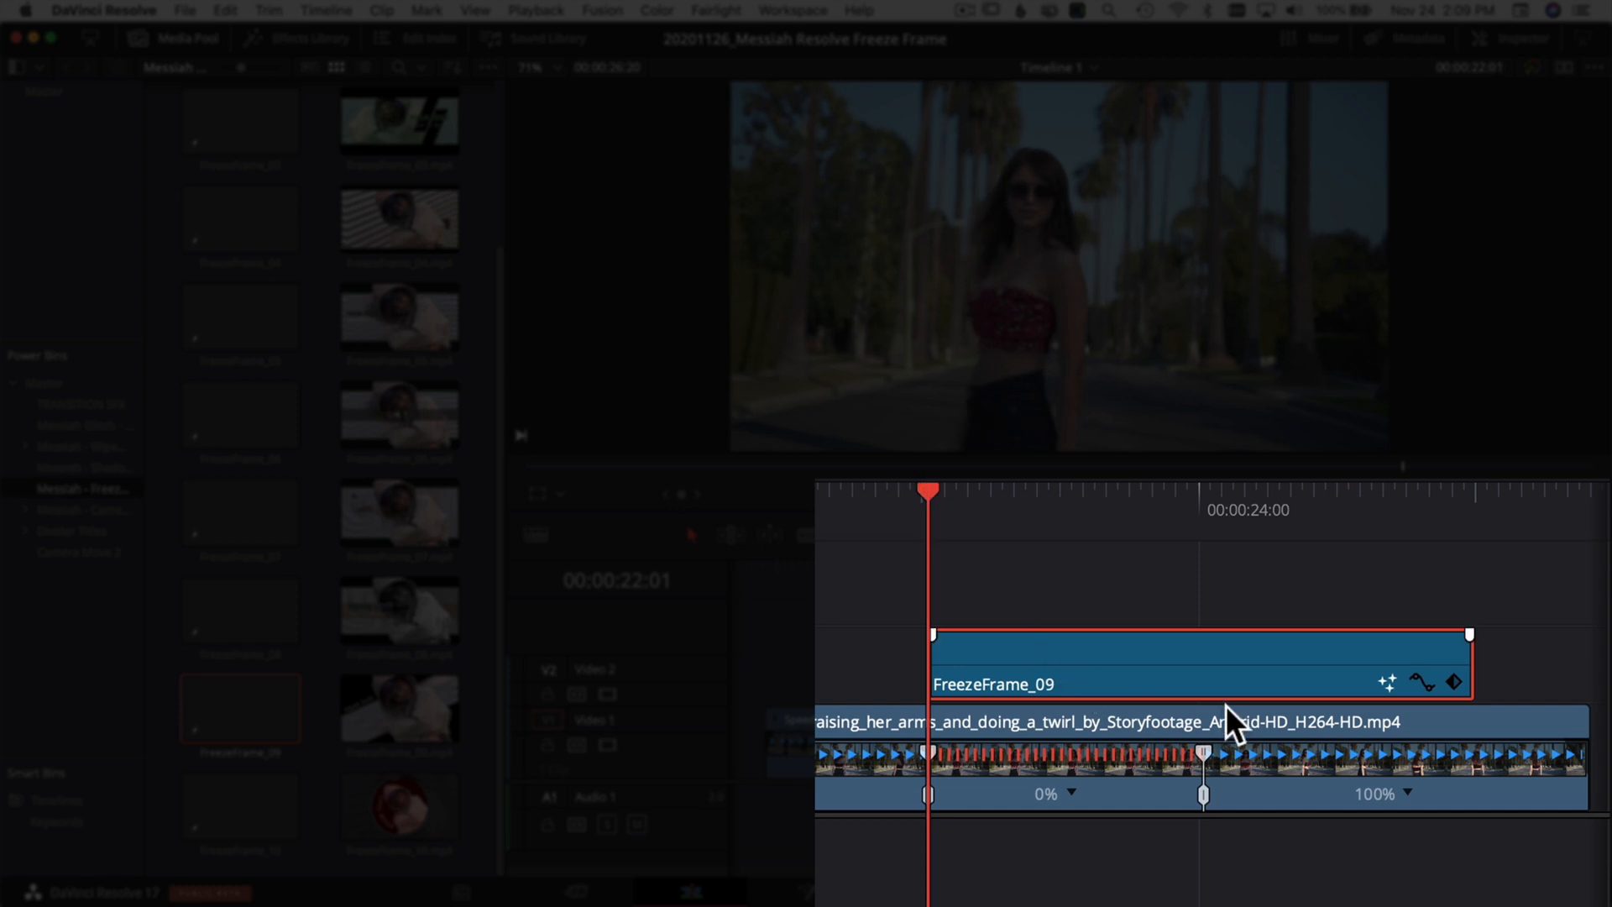
{"action": "mouse_move", "coordinate": [1074, 699]}
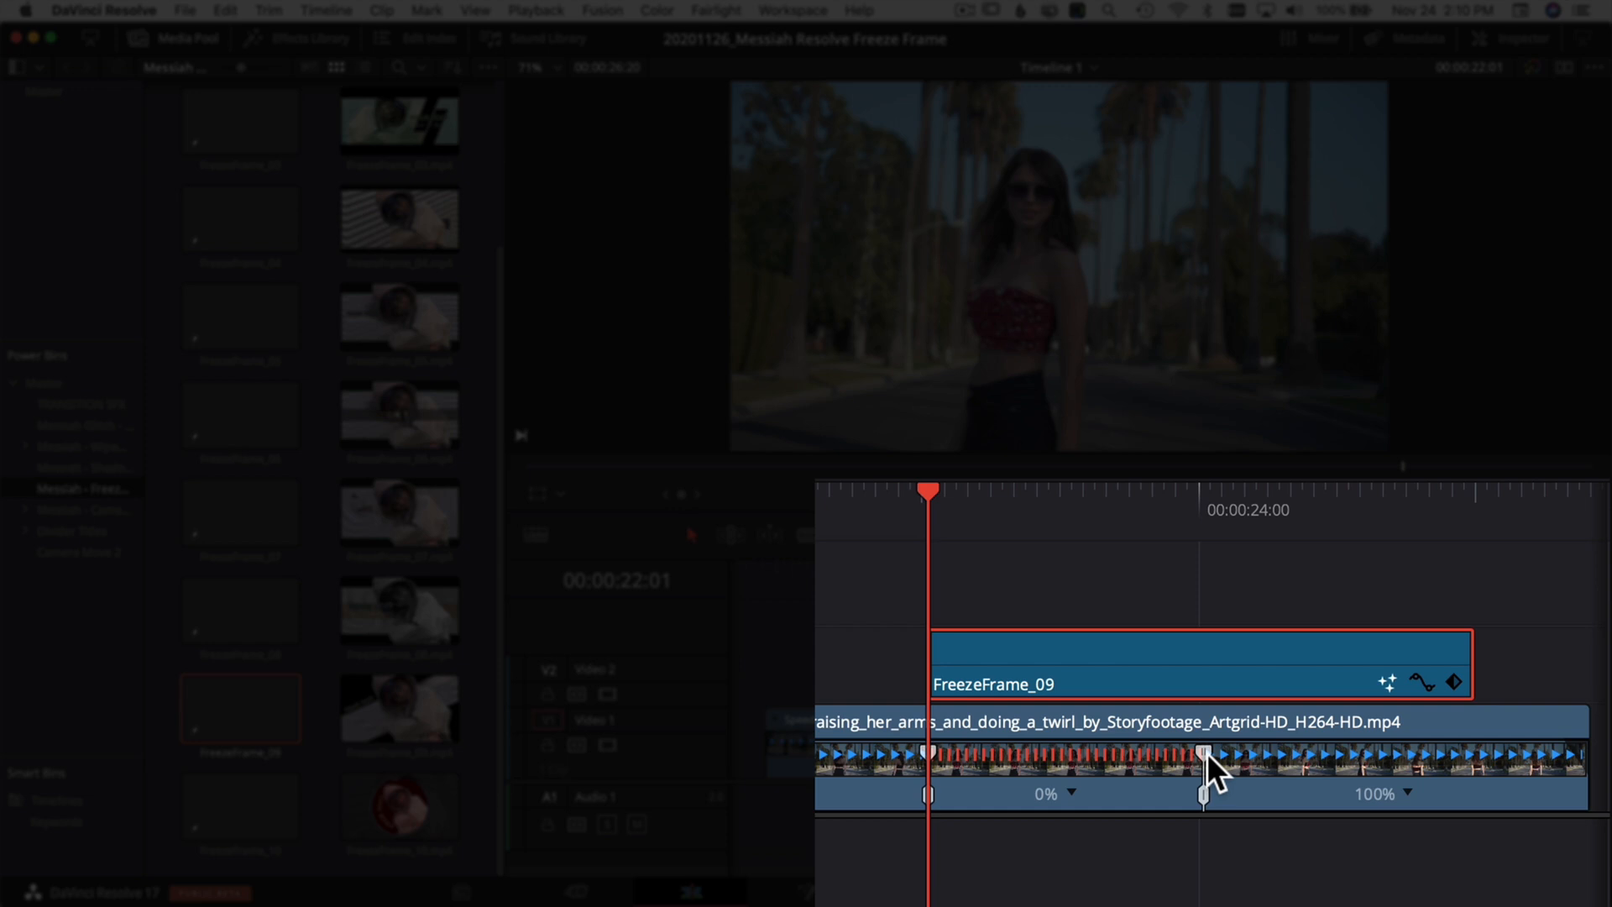
{"action": "left_click_drag", "start_coordinate": [1202, 776], "coordinate": [1226, 769]}
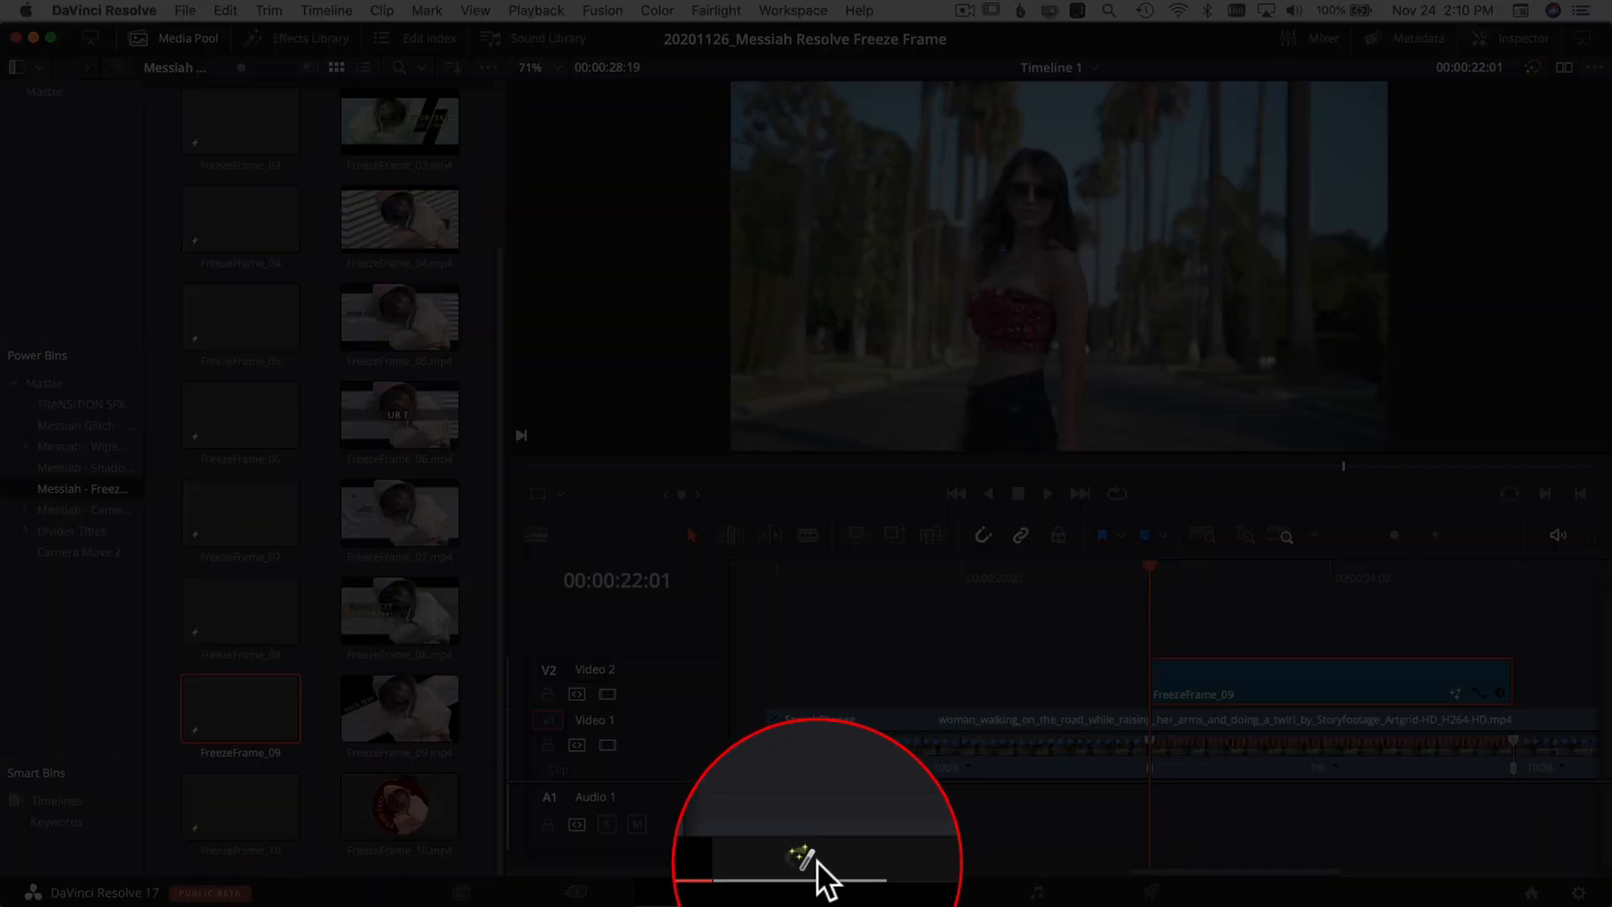
Bring the effect into Fusion and set the viewer magnification for masking the woman
{"action": "left_click", "coordinate": [806, 892]}
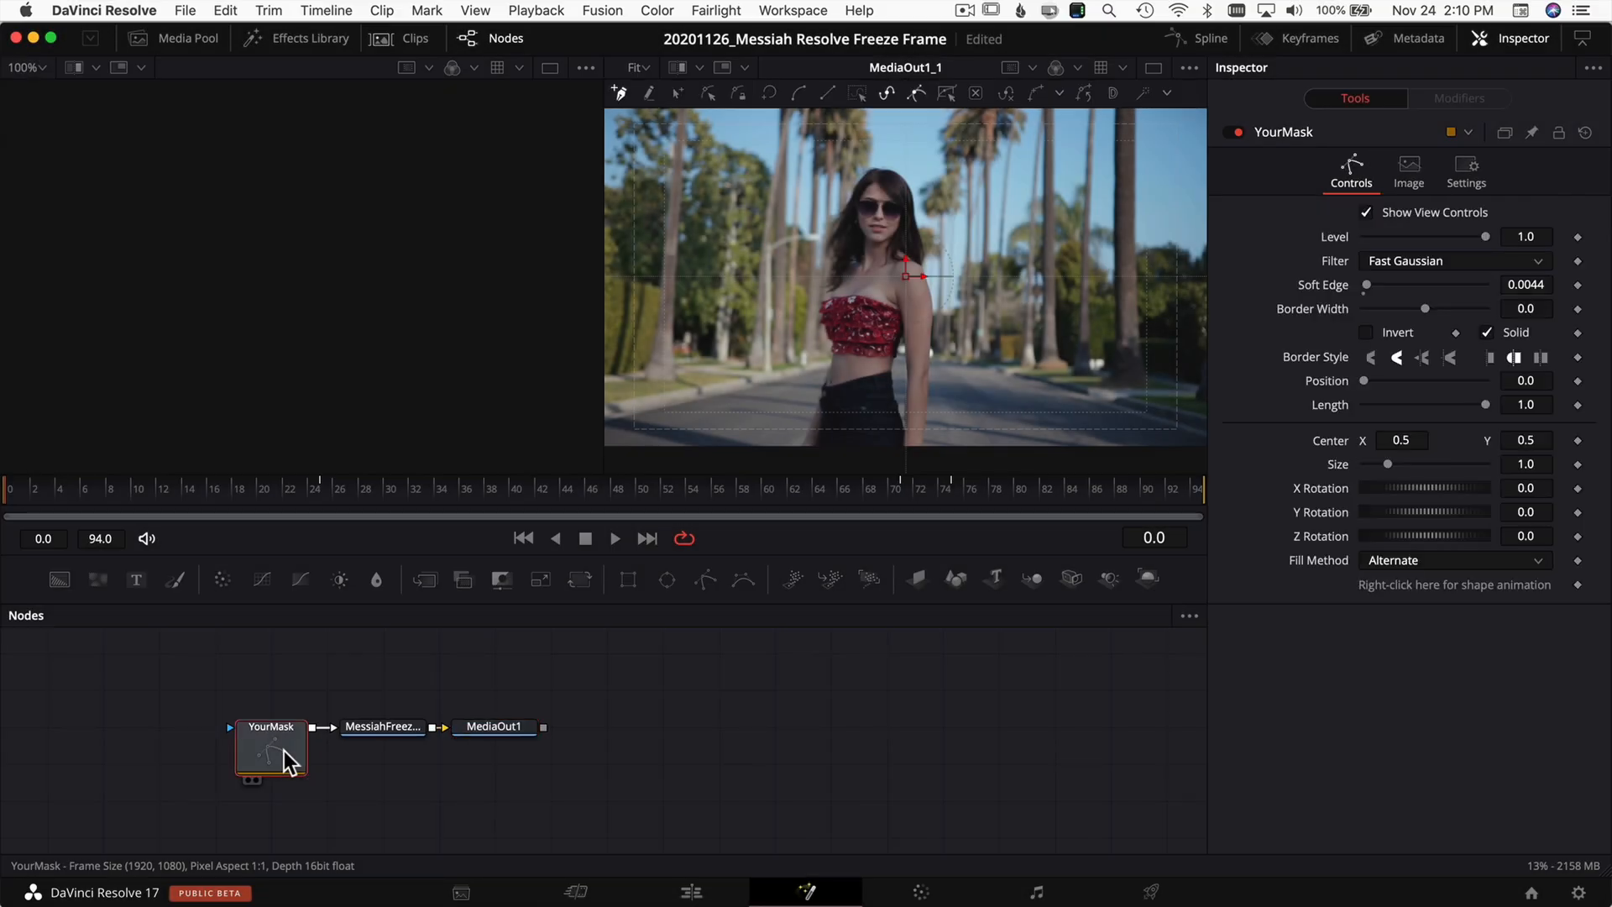
{"action": "mouse_move", "coordinate": [287, 759]}
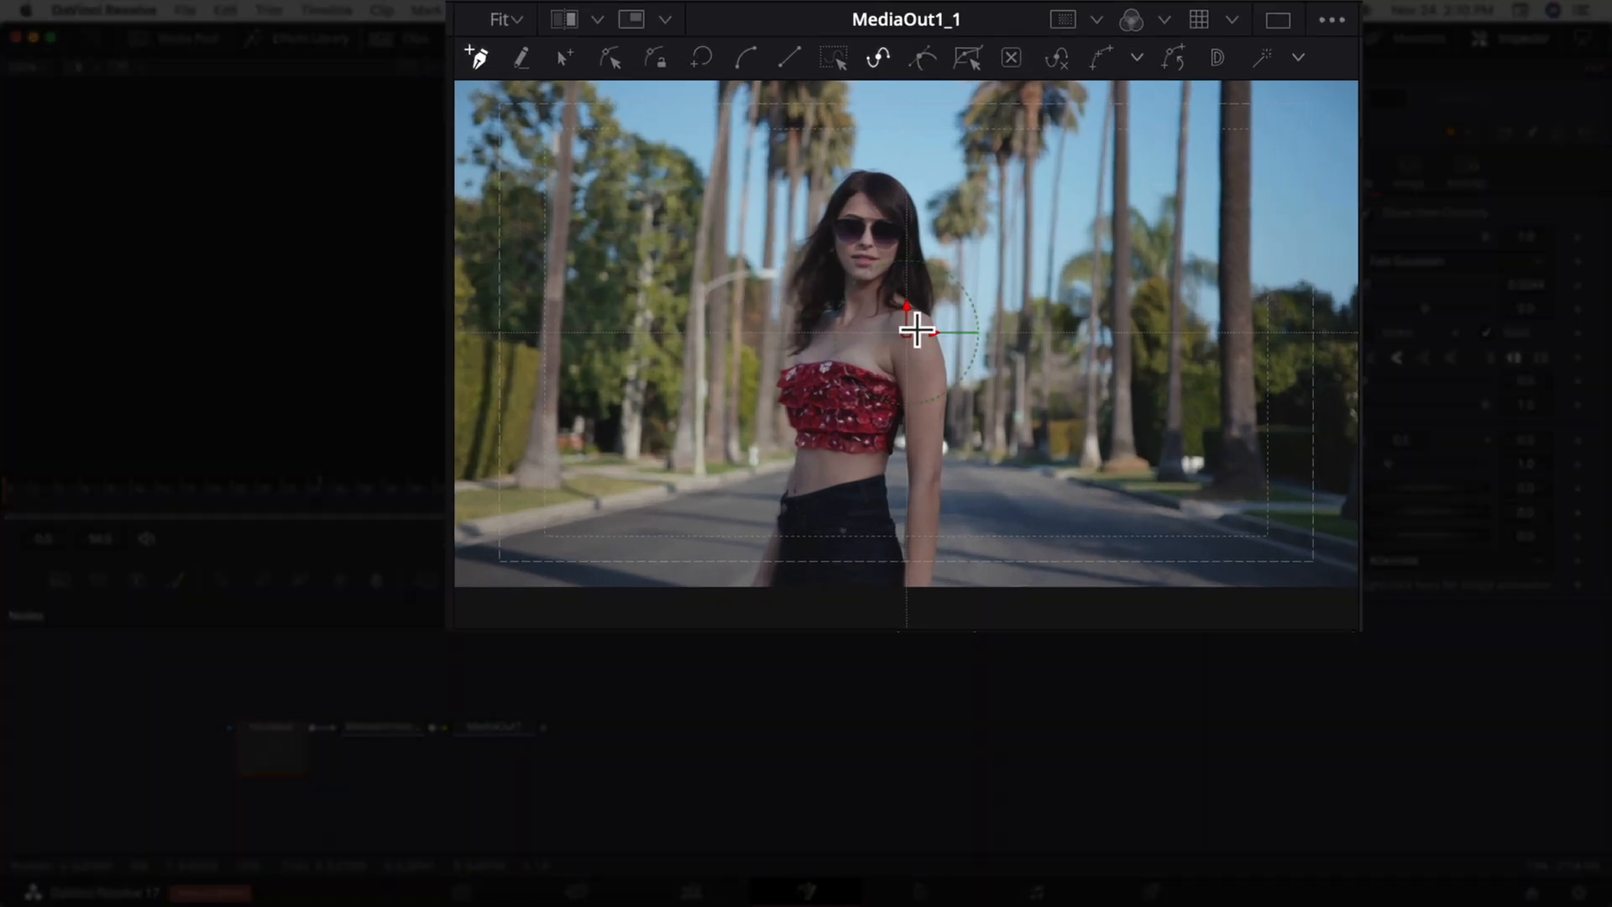
{"action": "left_click", "coordinate": [503, 20]}
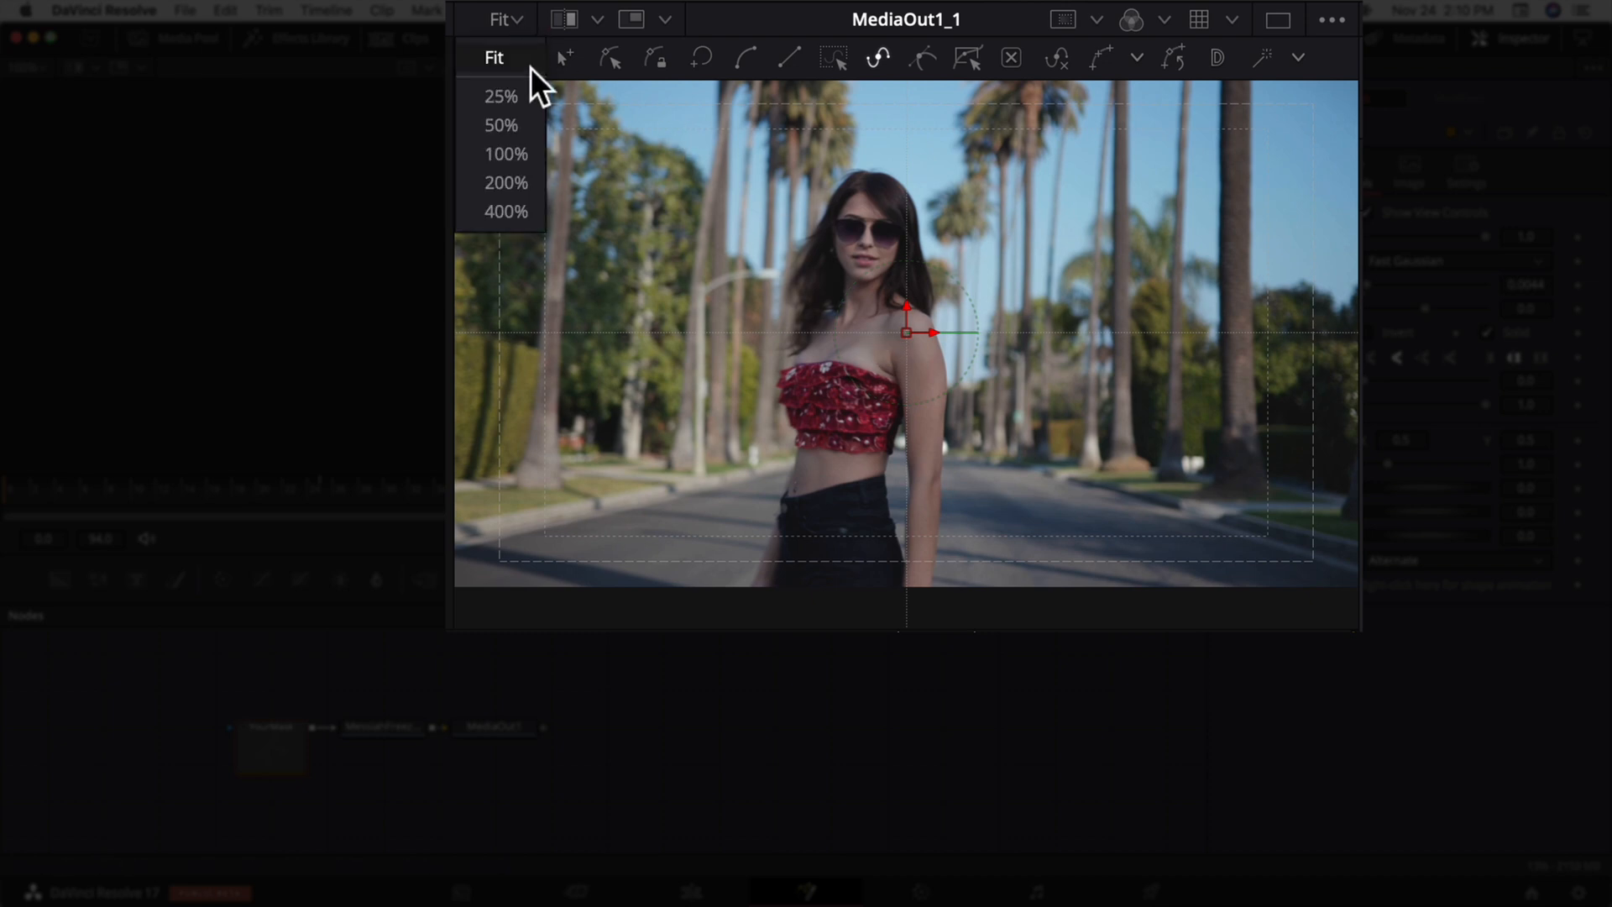
{"action": "left_click", "coordinate": [505, 181]}
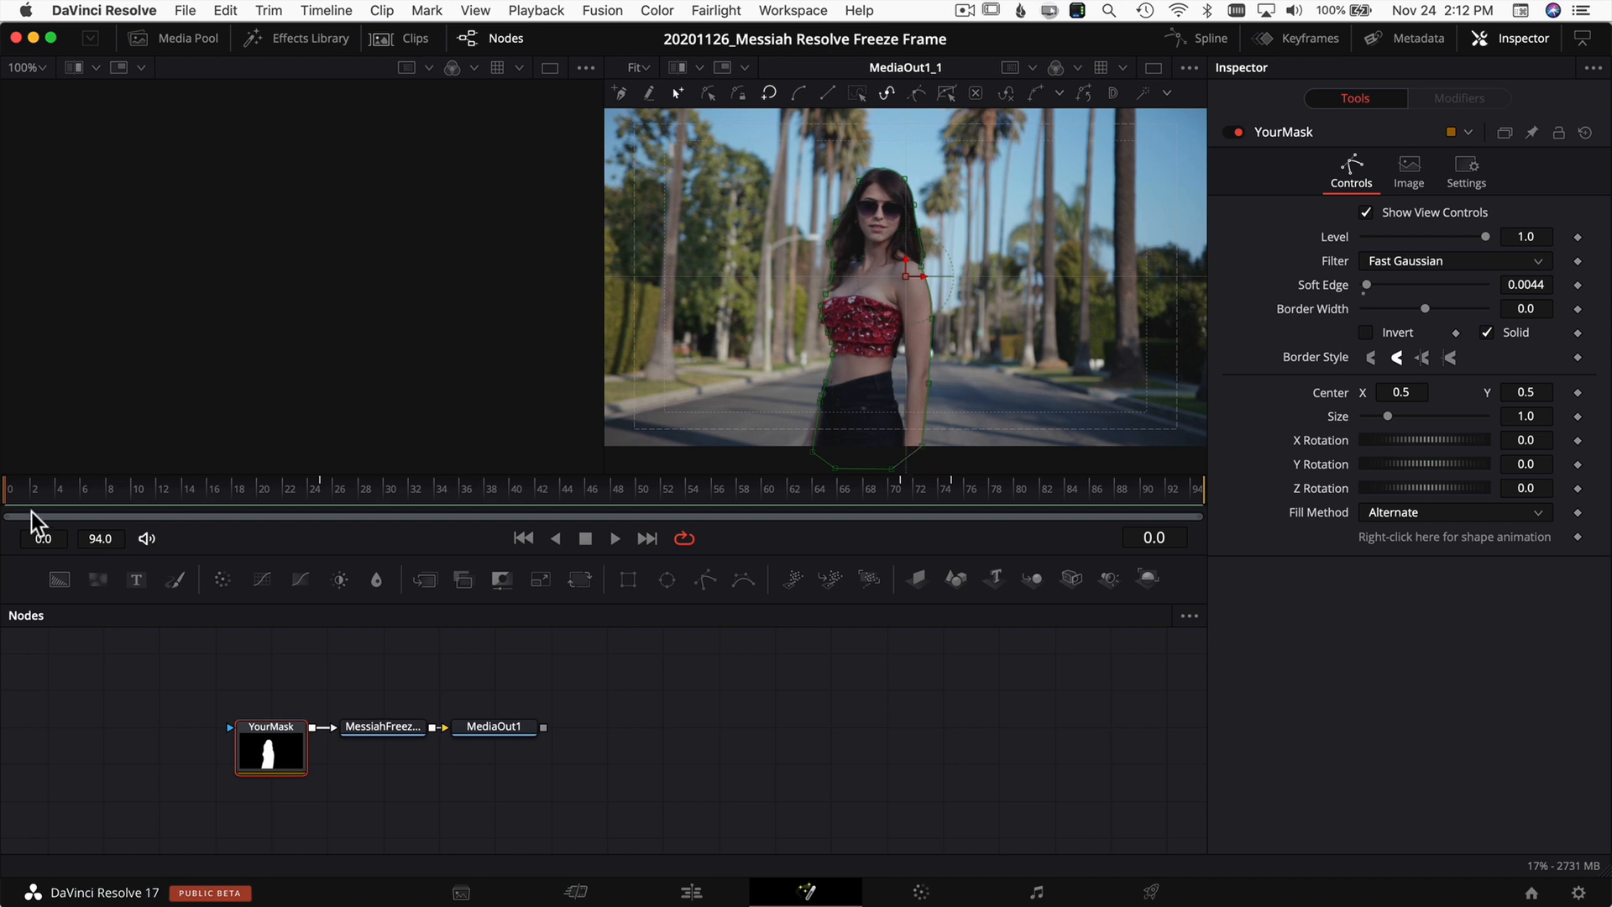
{"action": "left_click", "coordinate": [614, 537]}
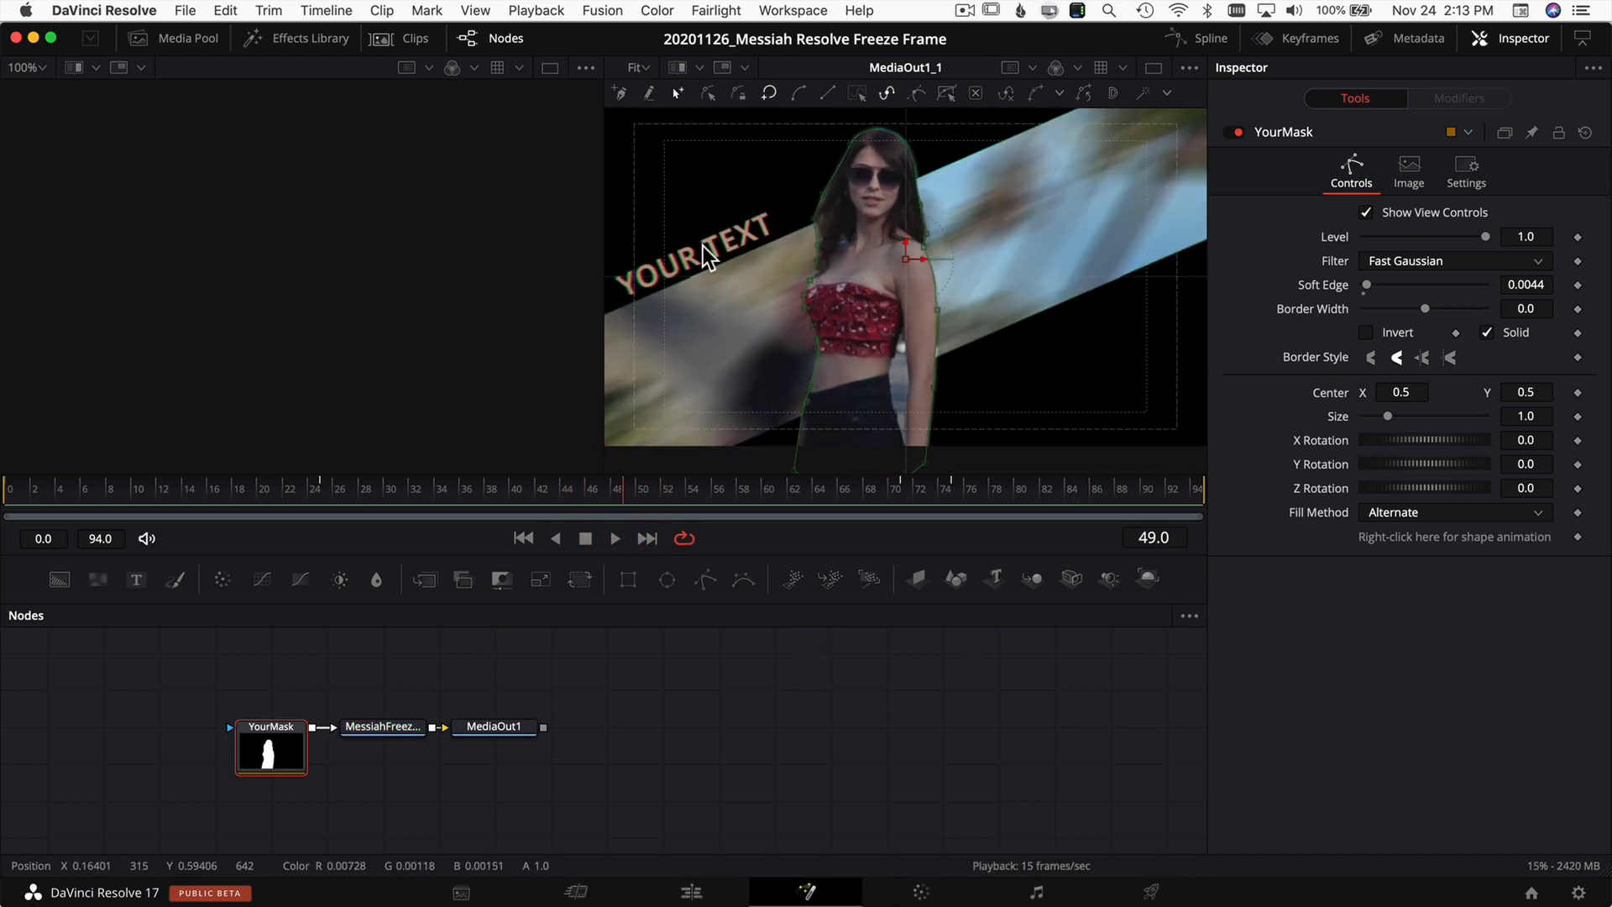
{"action": "left_click", "coordinate": [383, 727]}
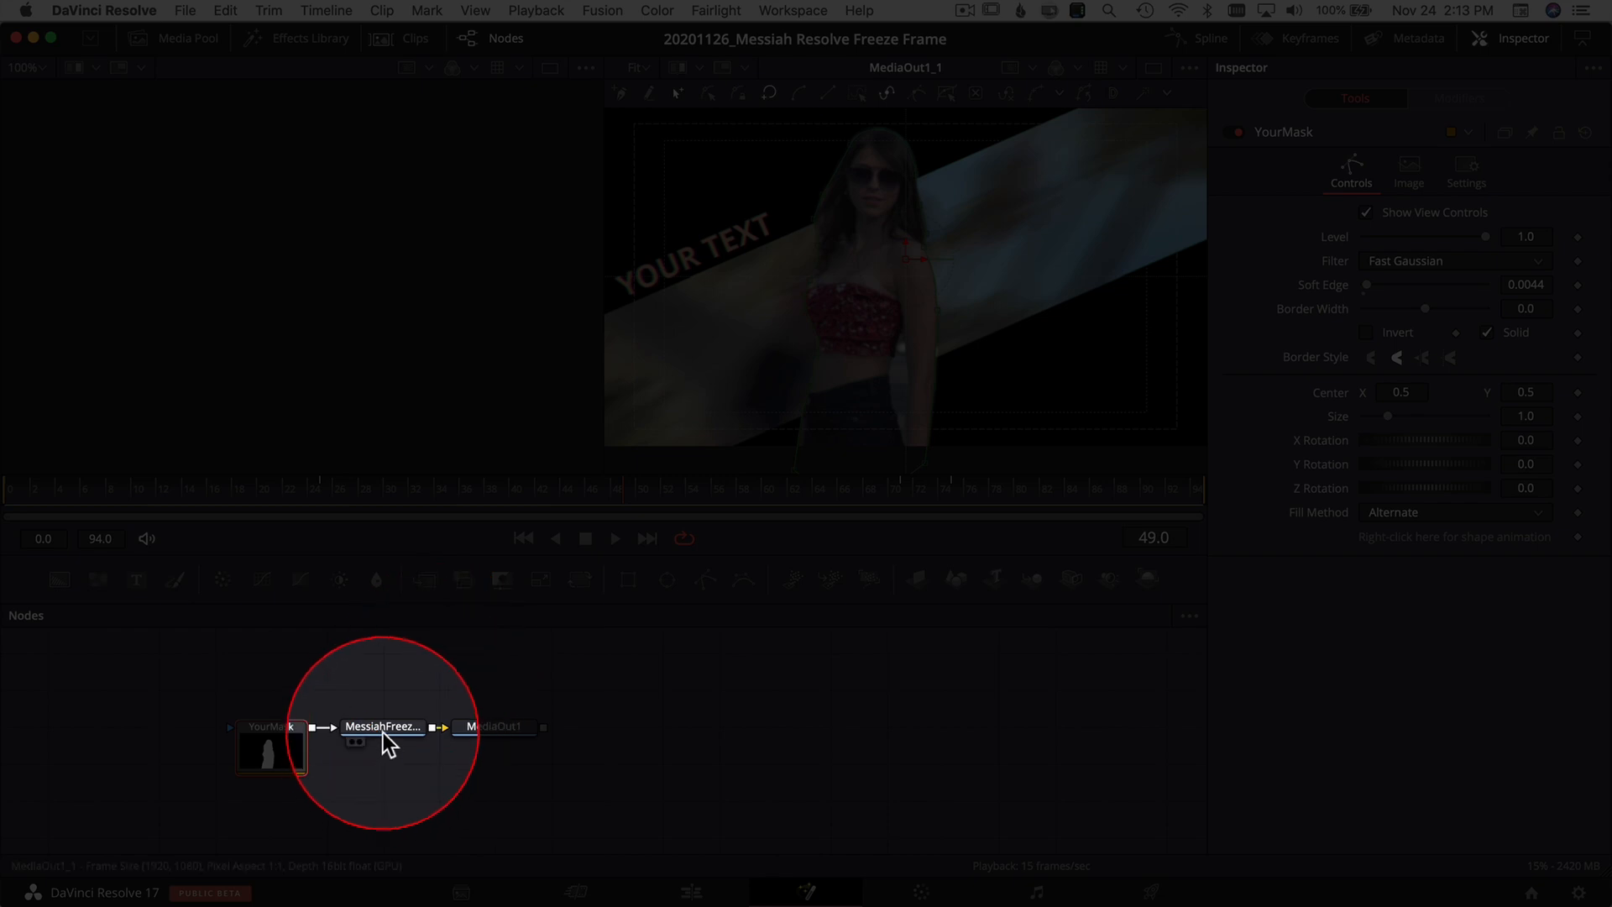
Replace the template's 'YOUR TEXT' title with 'California' in the MessiahFreezeFrame09 node
{"action": "left_click", "coordinate": [383, 728]}
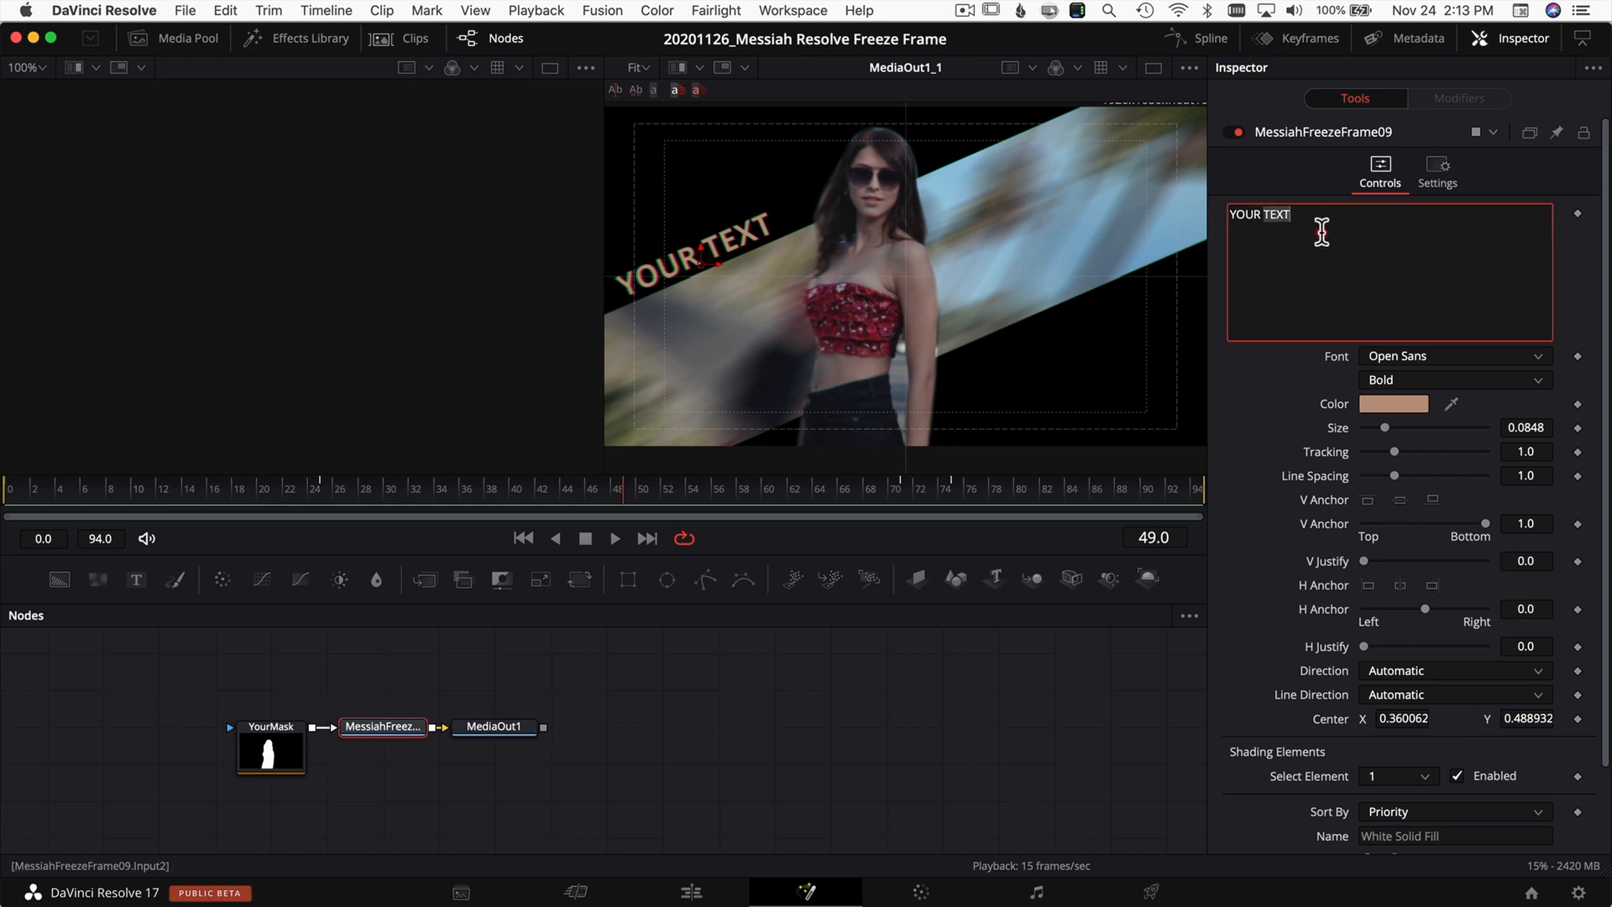
{"action": "type", "text": "California"}
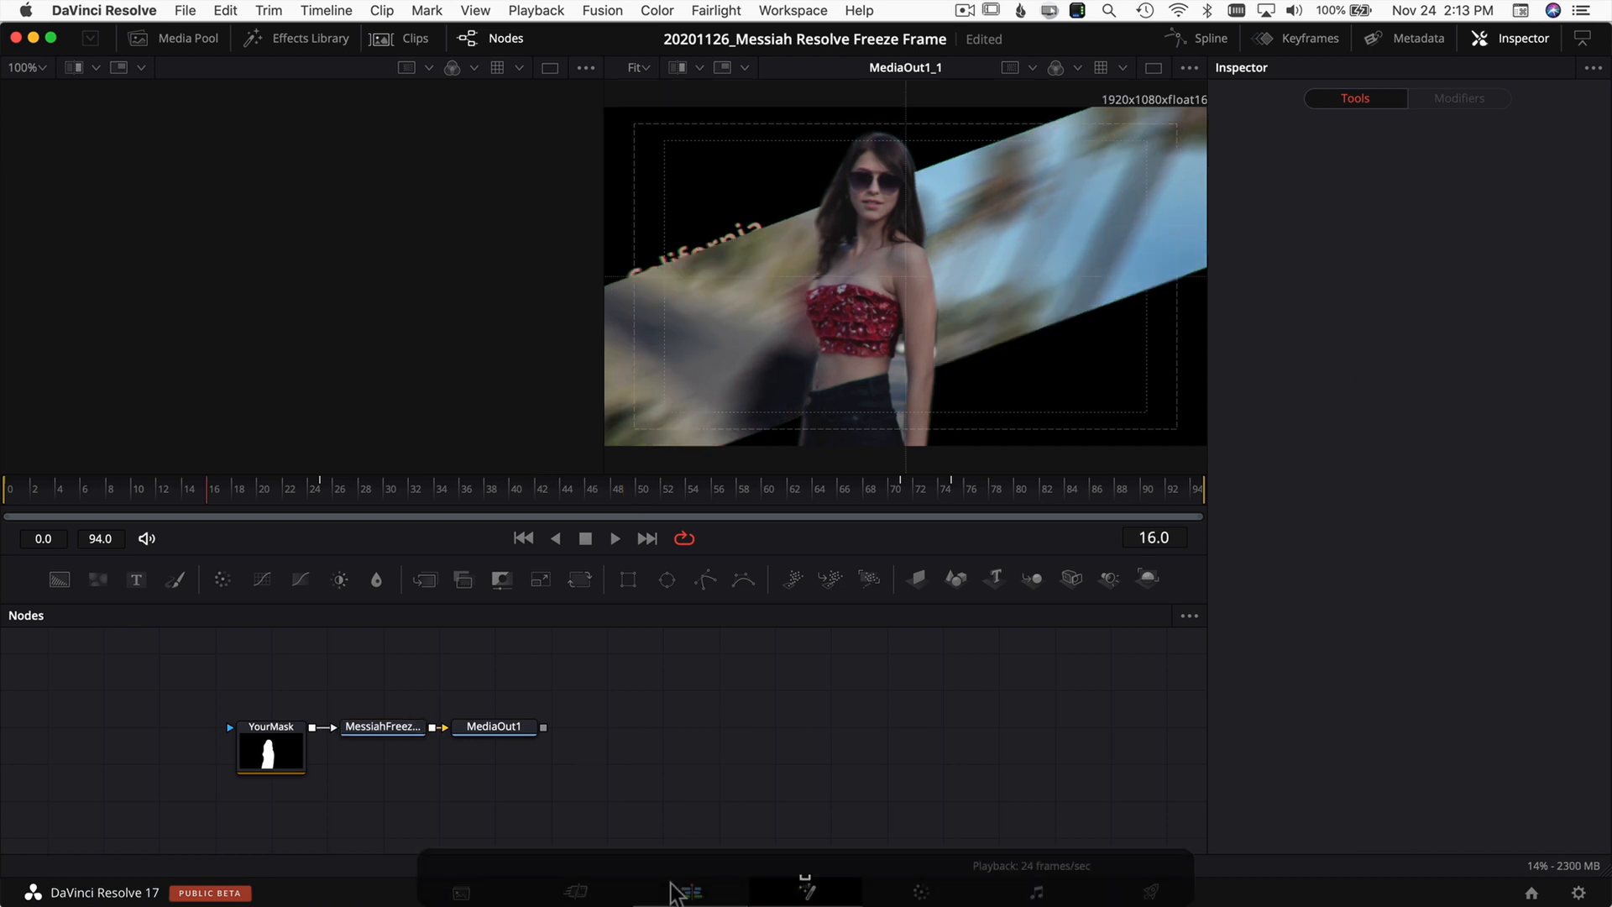
Go back to the Edit page and play the finished freeze-frame sequence from the start
{"action": "left_click", "coordinate": [689, 891]}
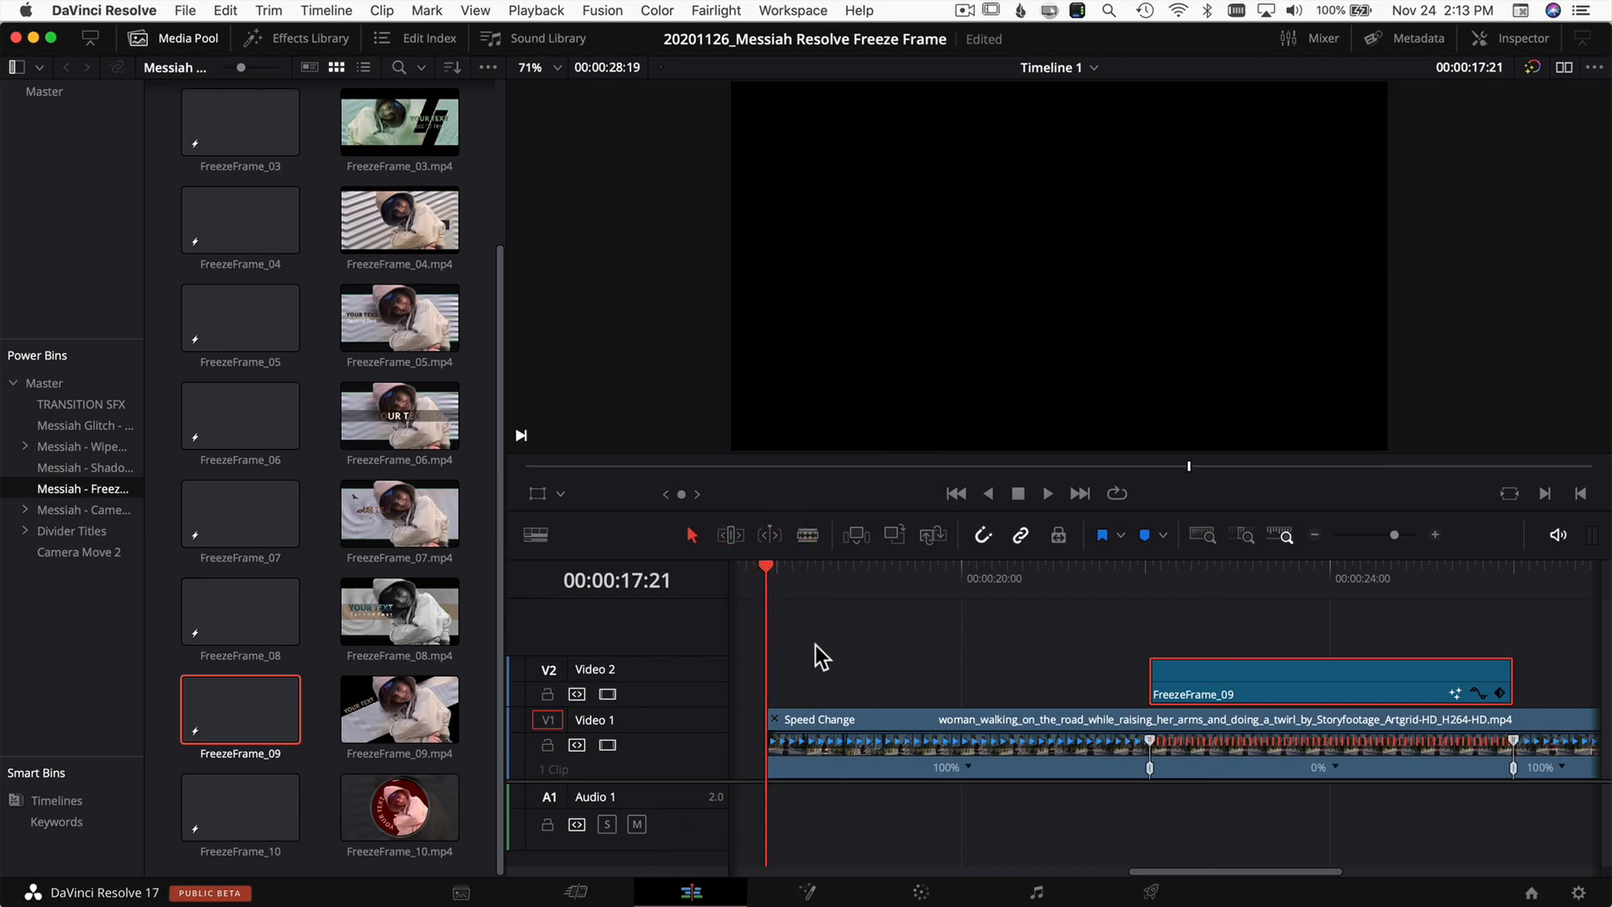
{"action": "left_click", "coordinate": [1047, 494]}
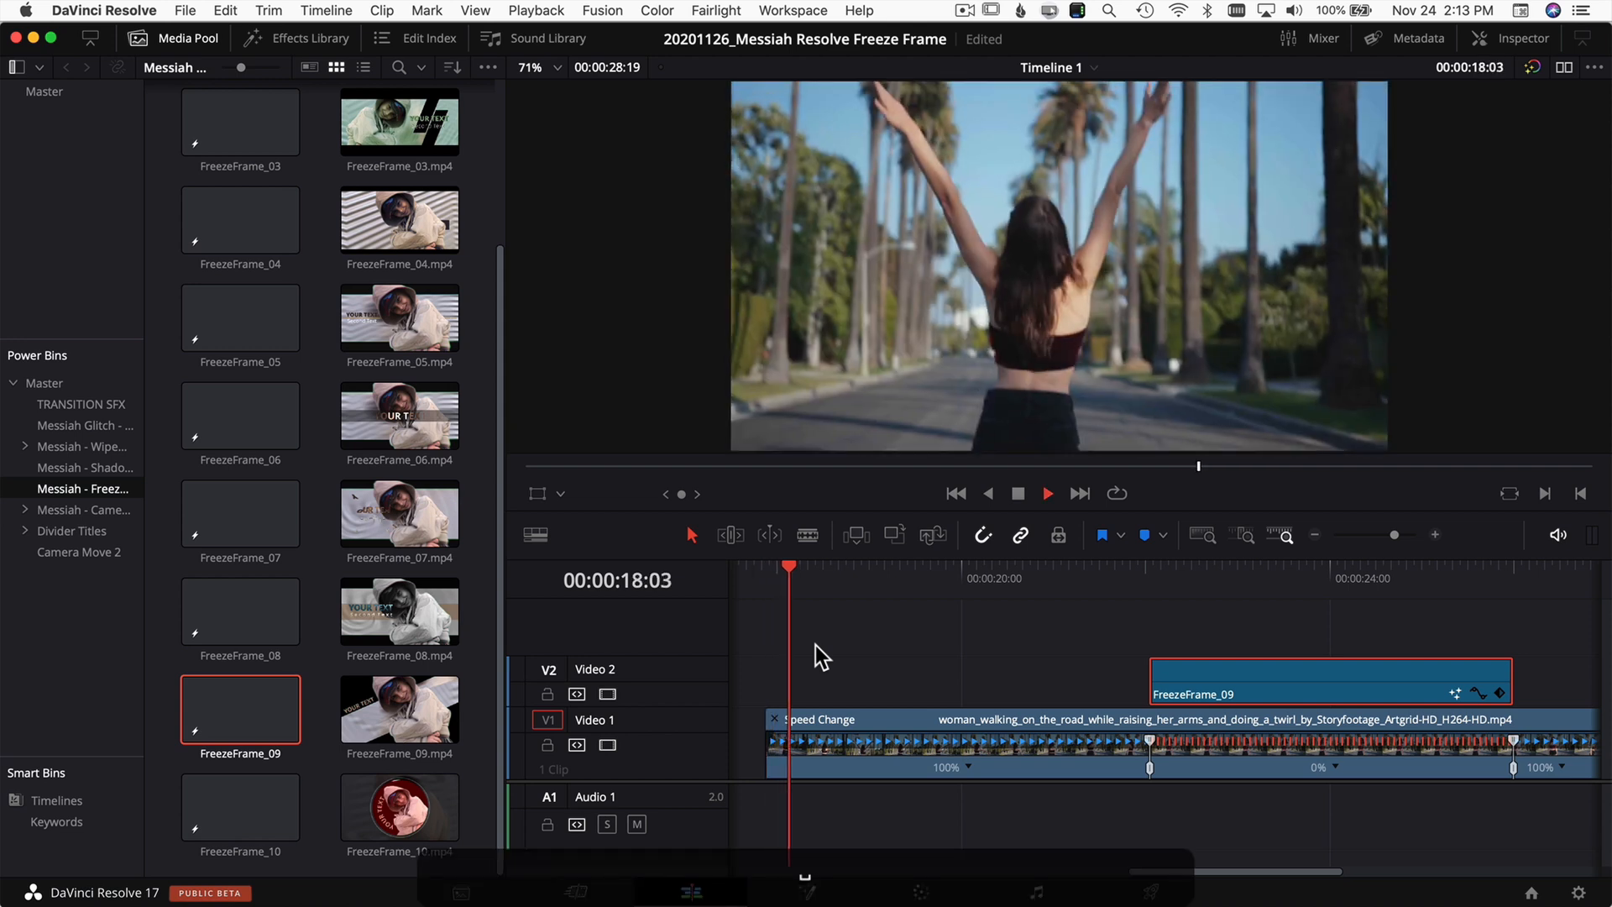